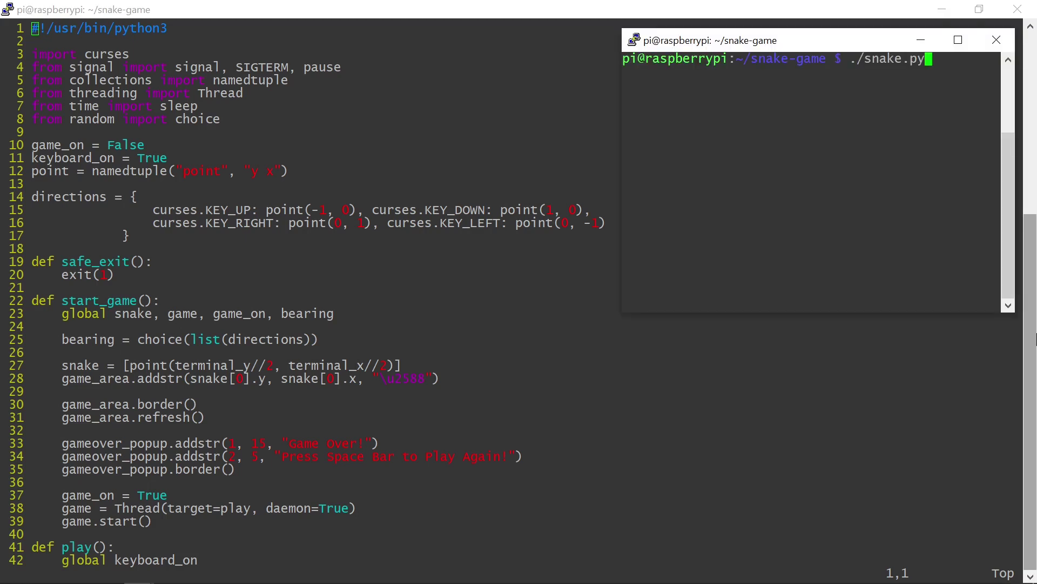
# Run ./snake.py to Game Over, interrupt it with Ctrl+C, and close its terminal window
pyautogui.press('Return')
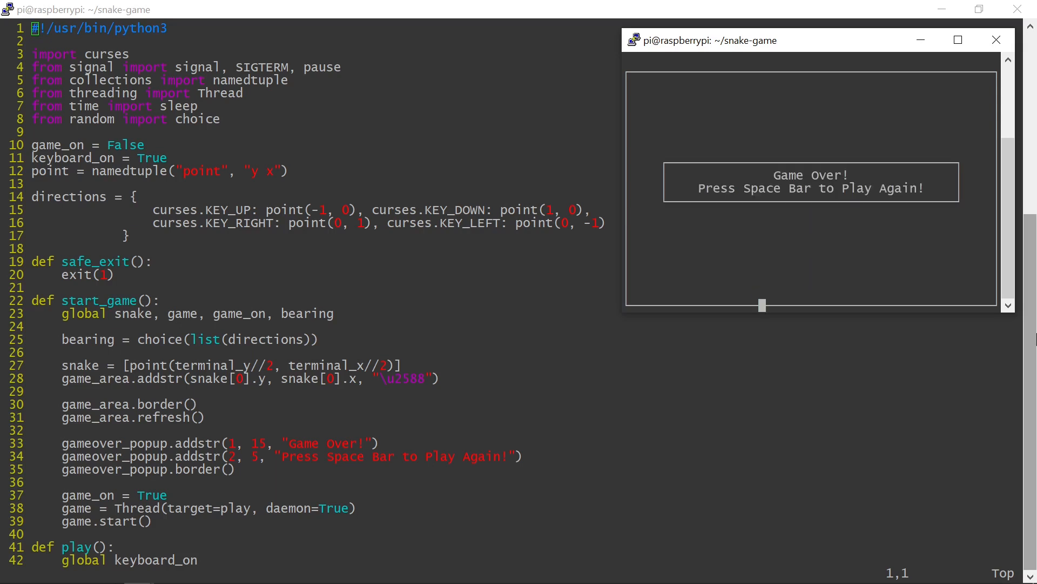
pyautogui.press('ctrl+c')
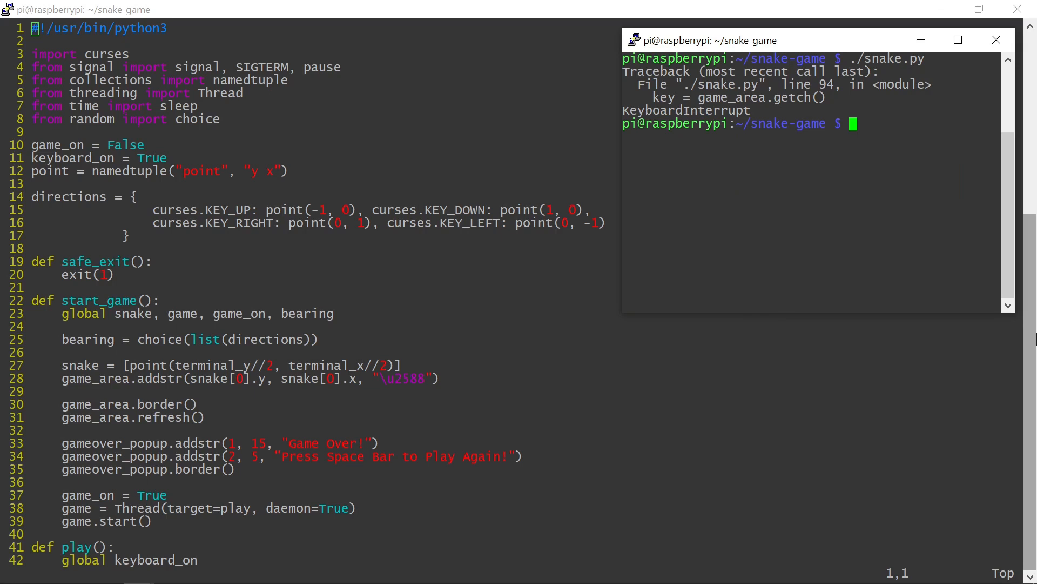
pyautogui.click(995, 39)
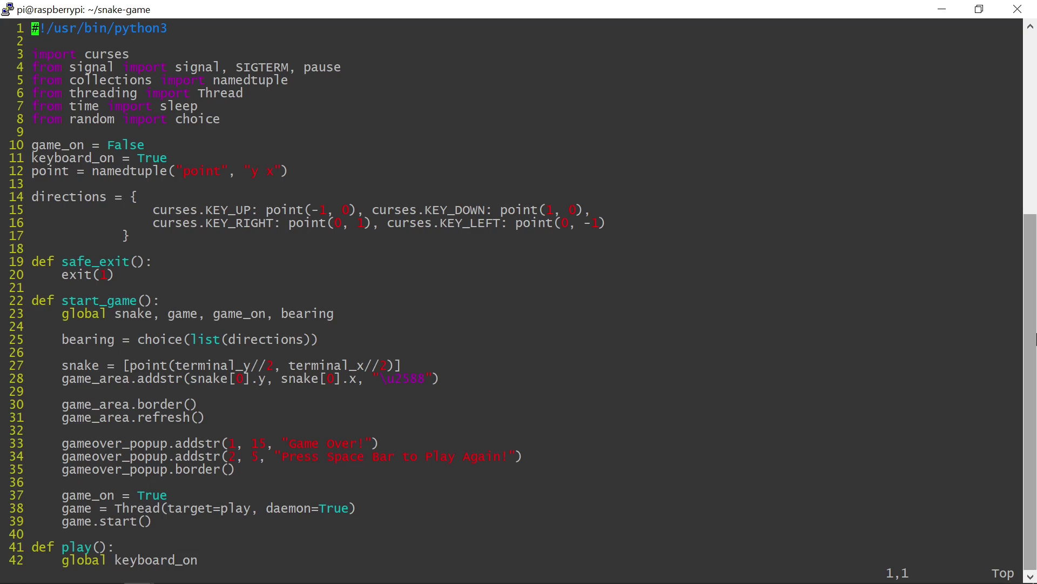
# Import randint, initialise food = {} and call grow_food() in start_game, then begin def grow_food()
pyautogui.write(', randint')
pyautogui.write('food = {')
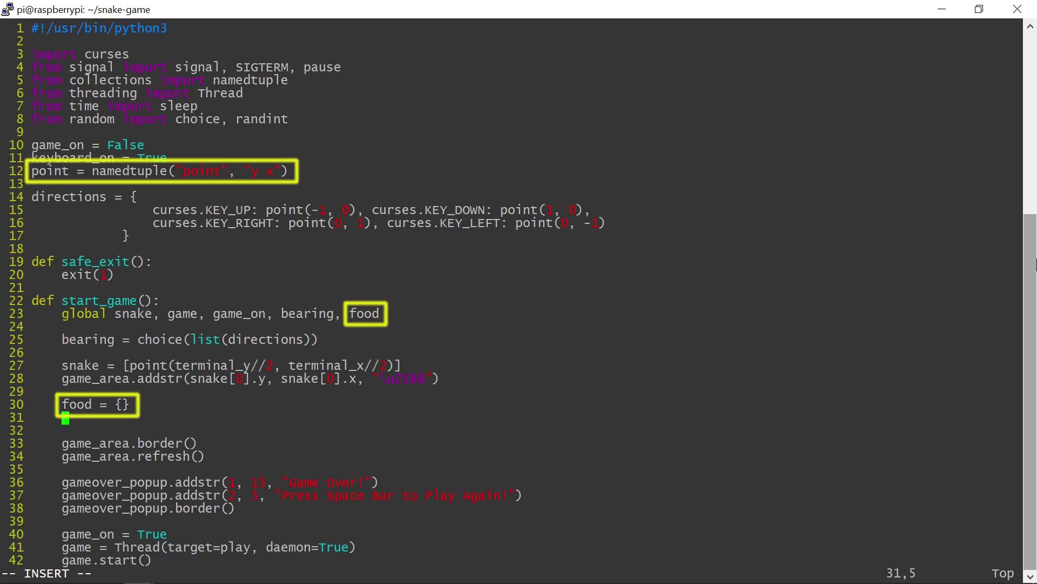
pyautogui.write('grow_f')
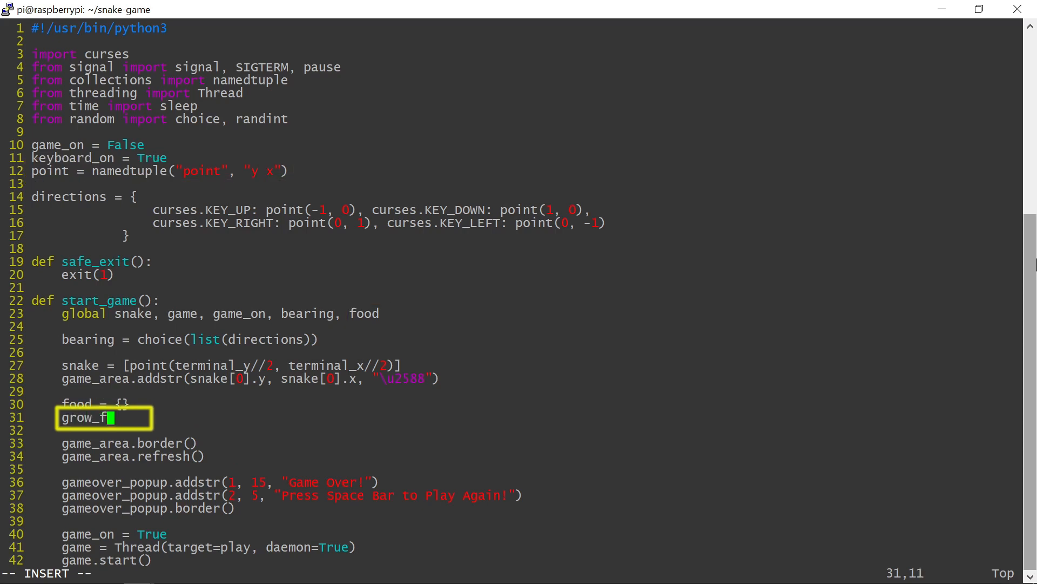
pyautogui.write('ood()')
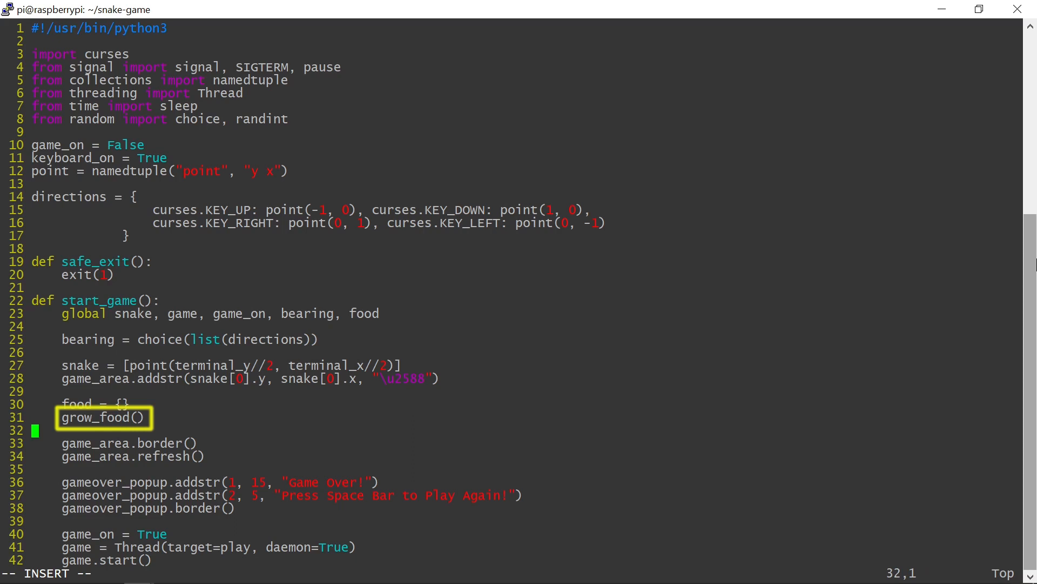
pyautogui.write('def grow_food():')
pyautogui.write('location')
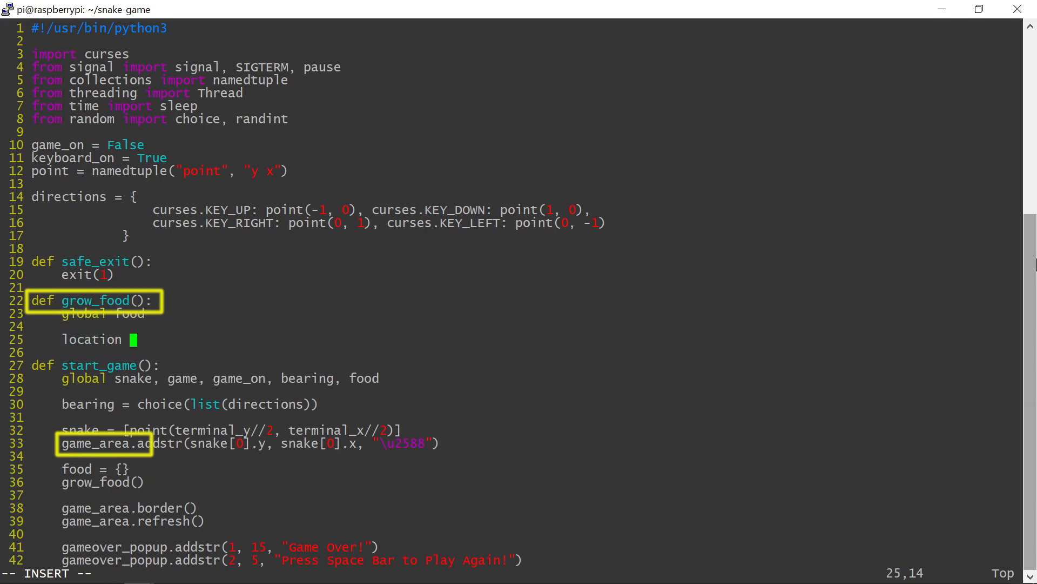
# Write grow_food's random location, unoccupied check, random value stored in food, and game_area.addstr drawing
pyautogui.write('= point(randint(1,')
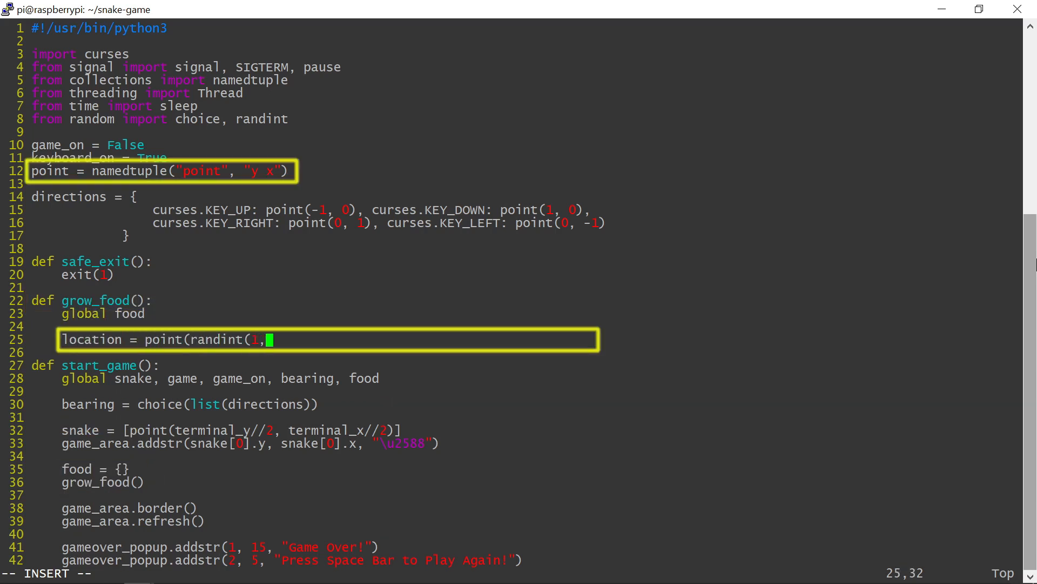
pyautogui.write('terminal_y-3),')
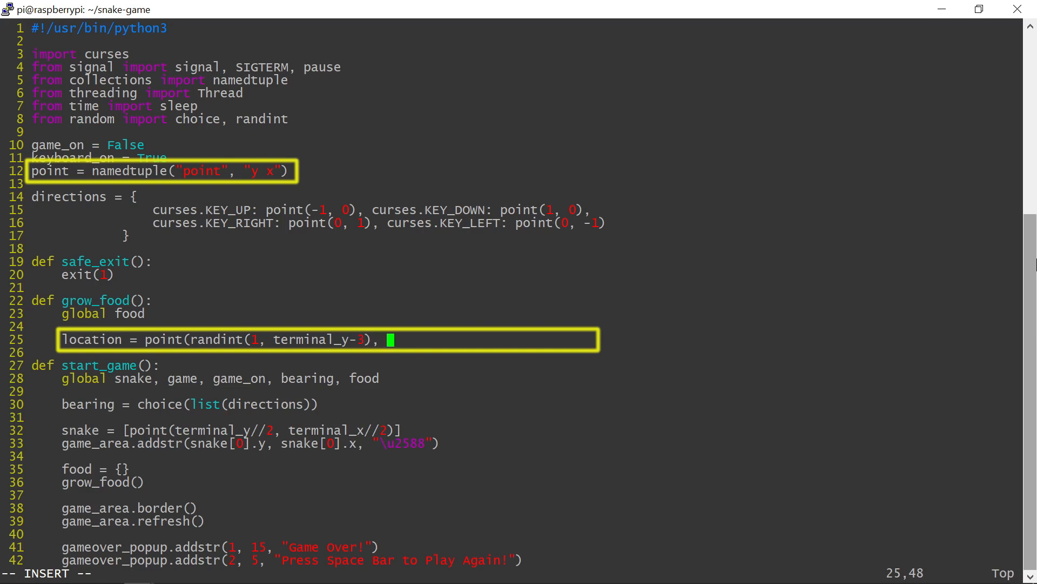
pyautogui.write('randint(1, terminal_x-2')
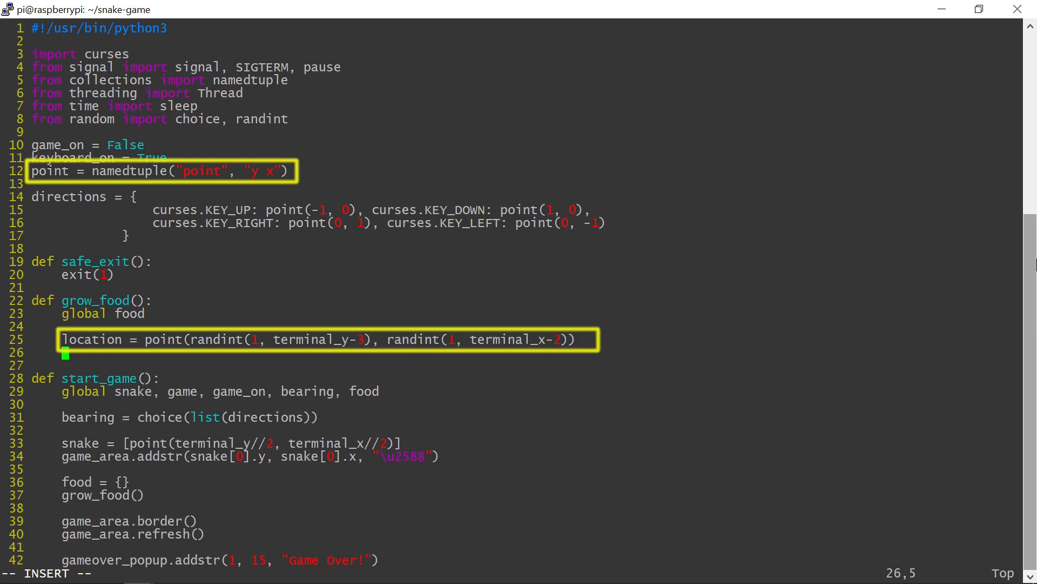
pyautogui.write('if location not in snake and location not in food:')
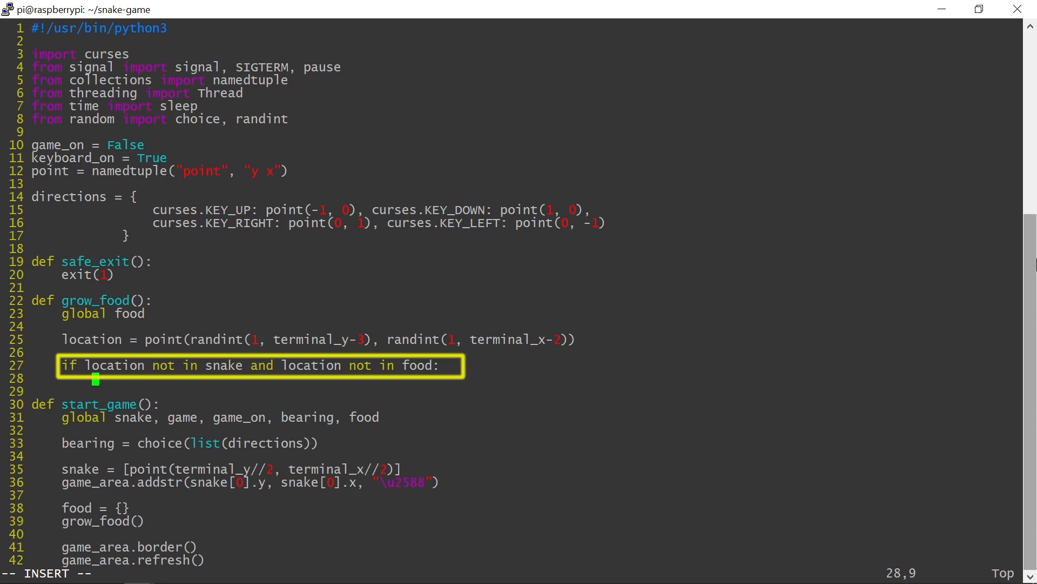
pyautogui.write('value = randint(1, 9')
pyautogui.write('game_are')
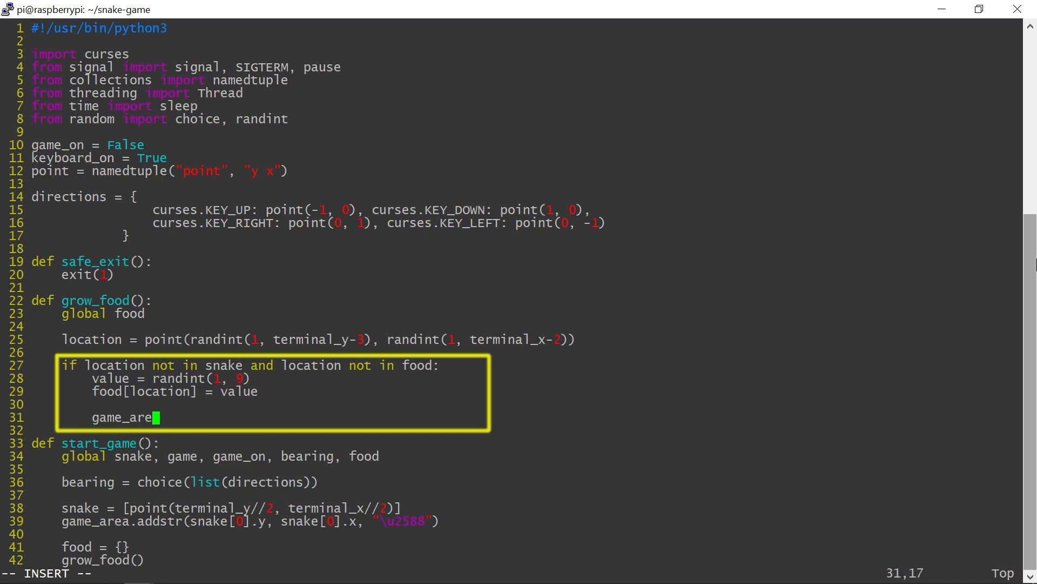
pyautogui.write('a.addstr(location.y')
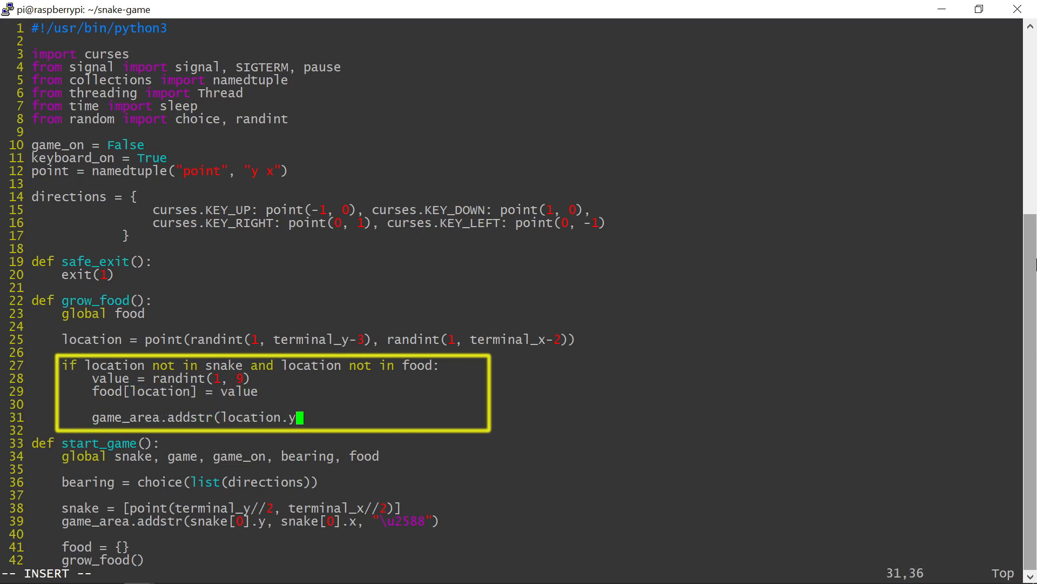
pyautogui.write(', location.x, f"{value')
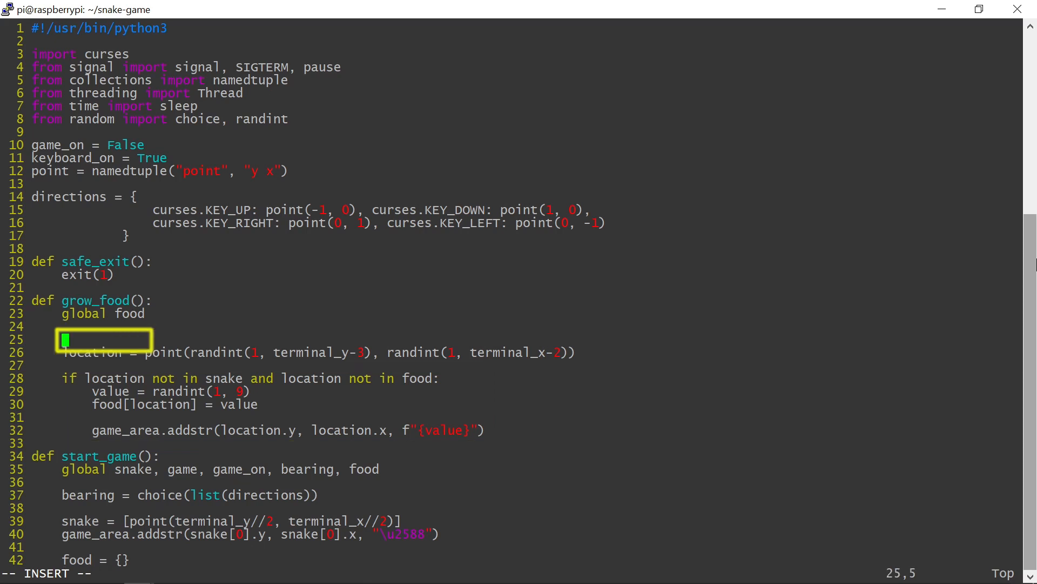
# Wrap grow_food's placement in a while True loop with break after addstr, and save
pyautogui.write('while True:')
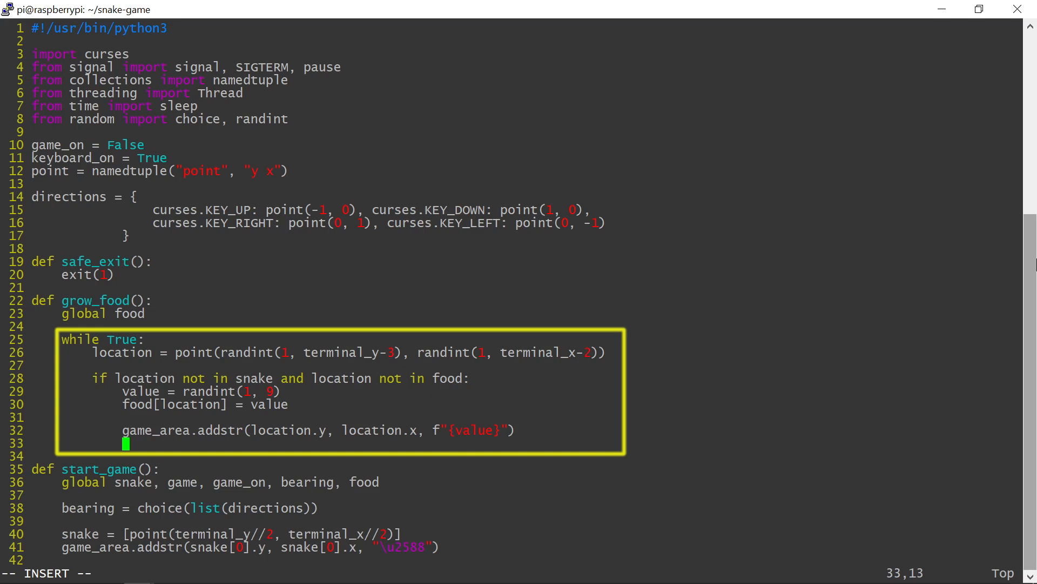
pyautogui.write('break')
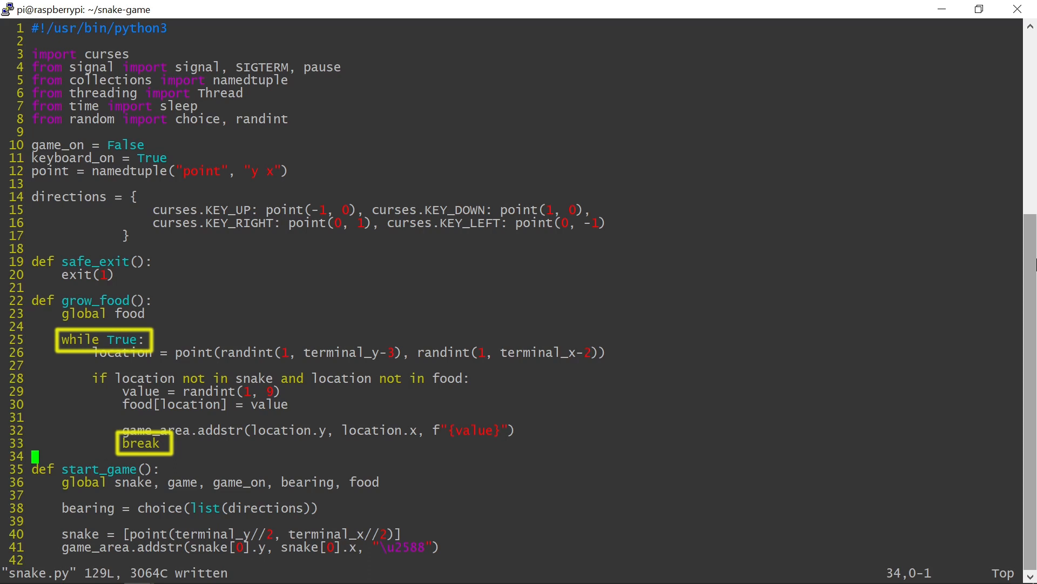
pyautogui.press('Escape')
pyautogui.write('./snake.py')
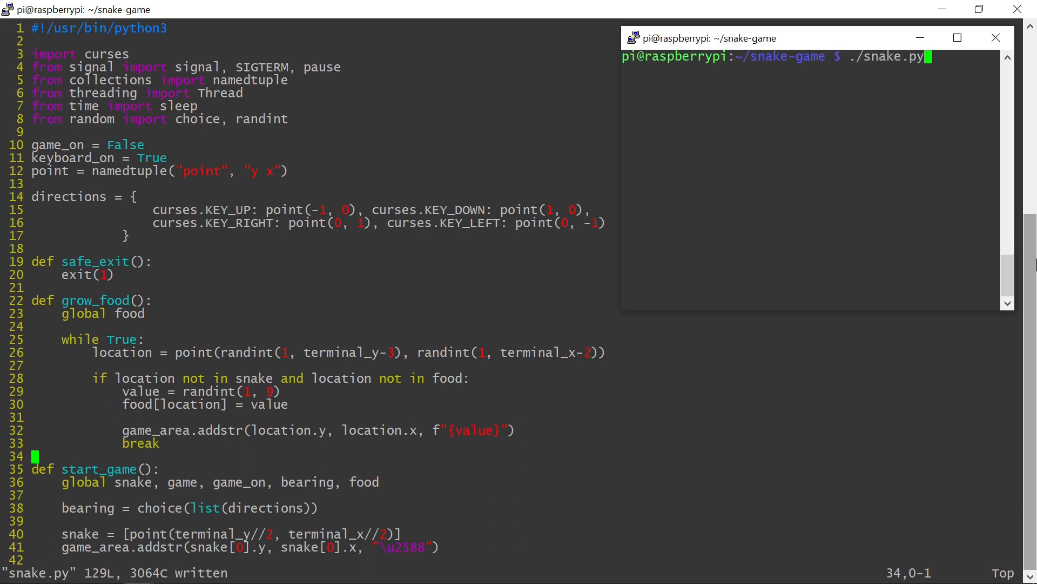
# Run ./snake.py to confirm a food number 7 appears, replay with Space, then close the terminal
pyautogui.press('Return')
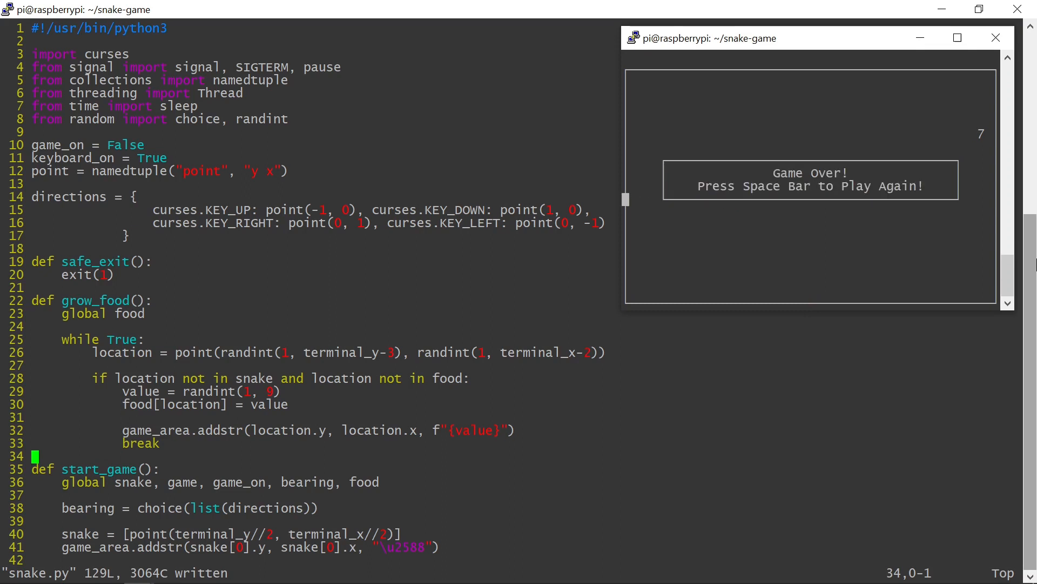
pyautogui.press('space')
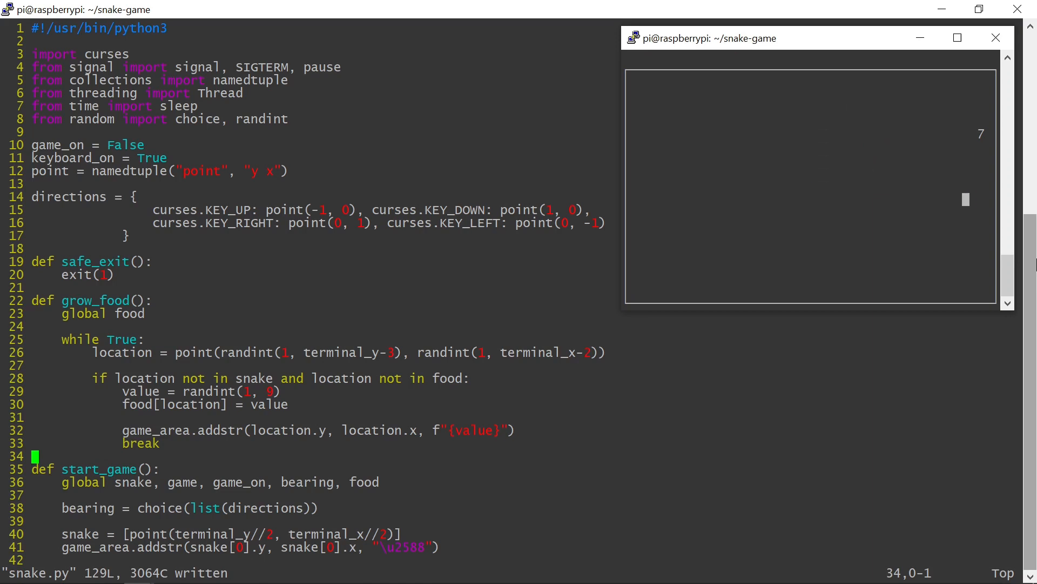
pyautogui.click(995, 38)
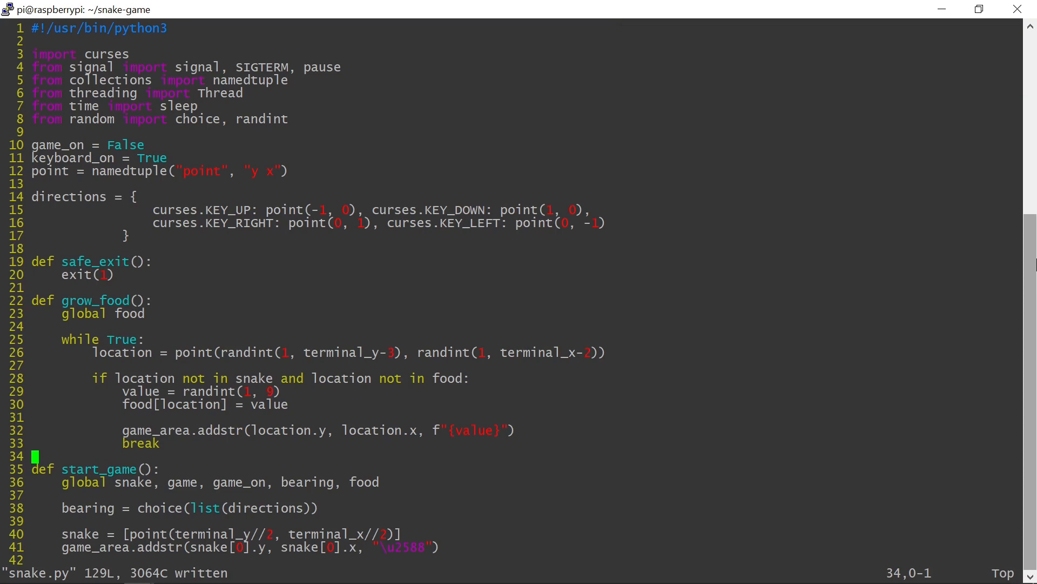
# In move_snake, when new_location is in food, call grow_food() and food.pop(new_location)
pyautogui.scroll(-3)
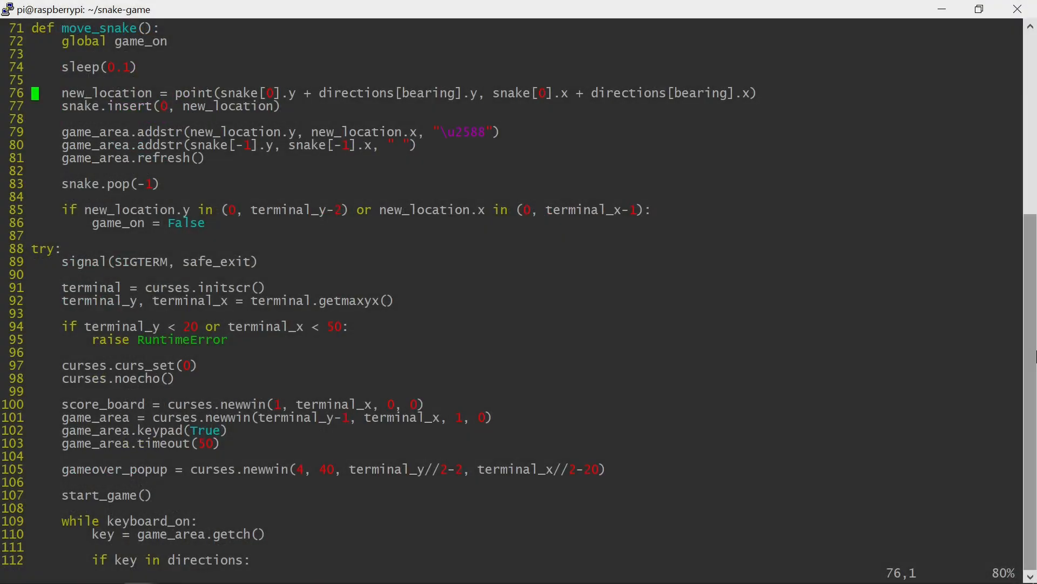
pyautogui.doubleClick(99, 28)
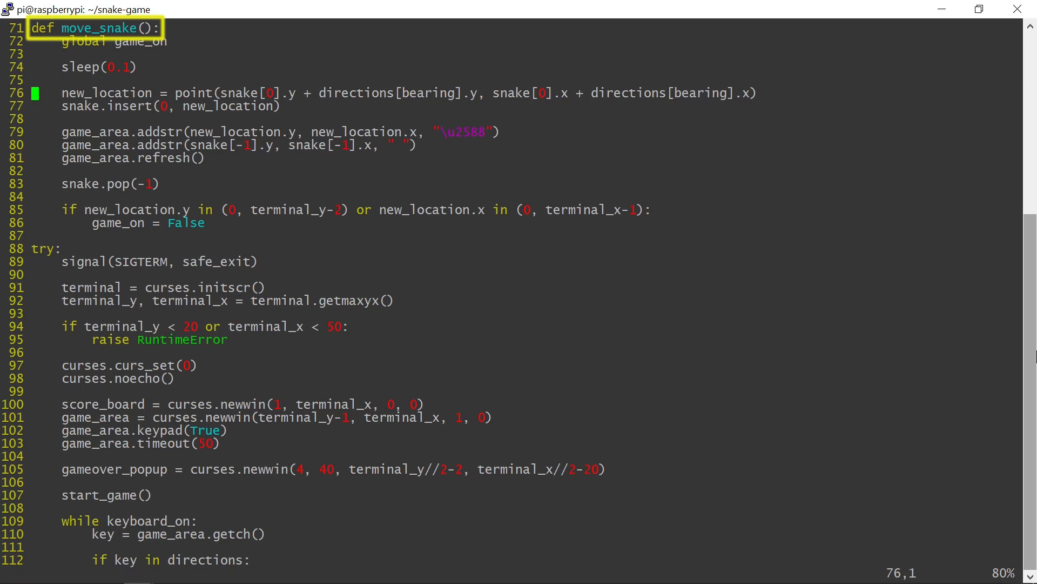
pyautogui.write('if new_location in food:')
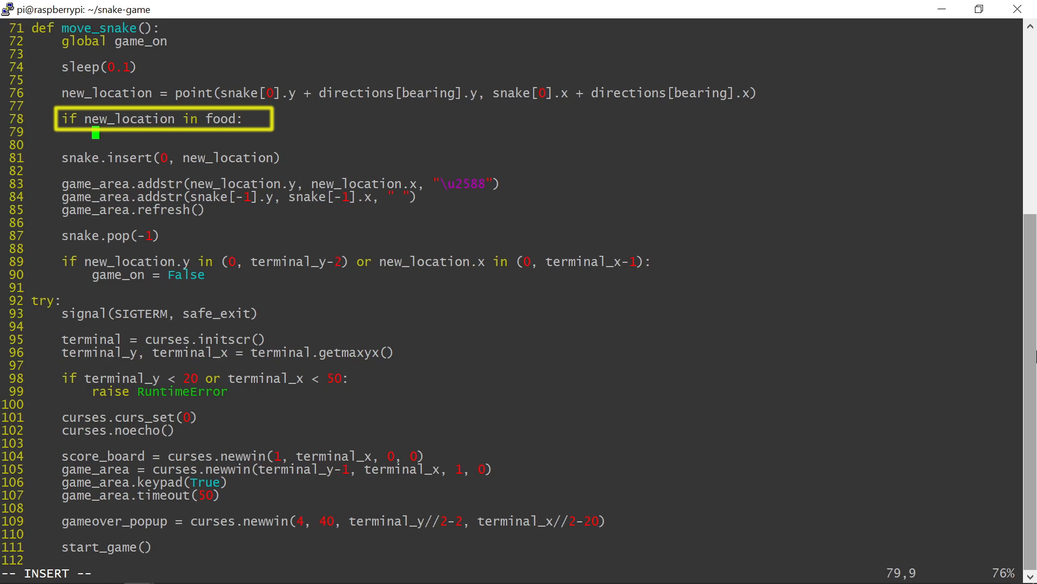
pyautogui.write('grow_food')
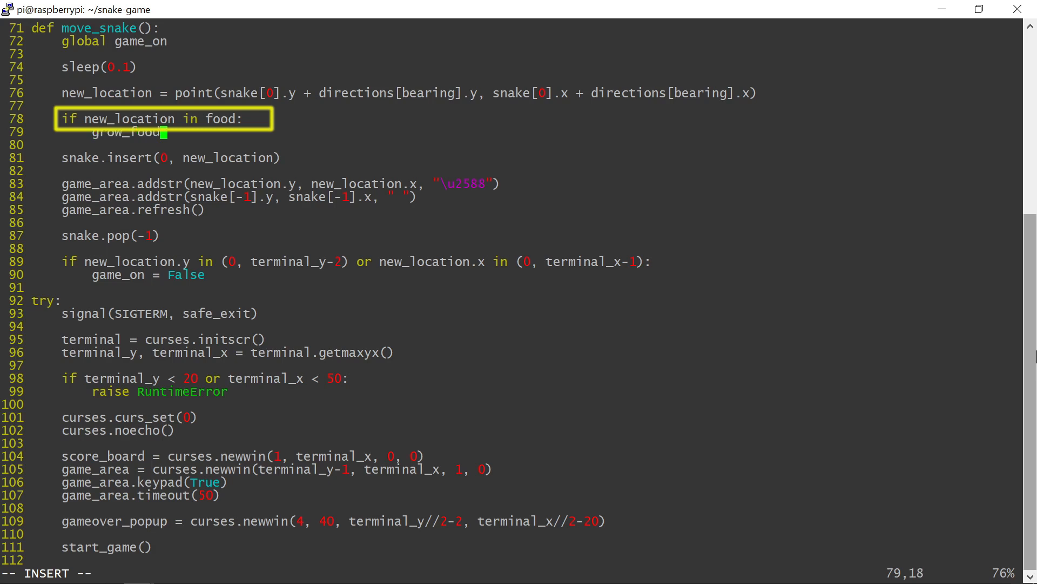
pyautogui.press('Enter')
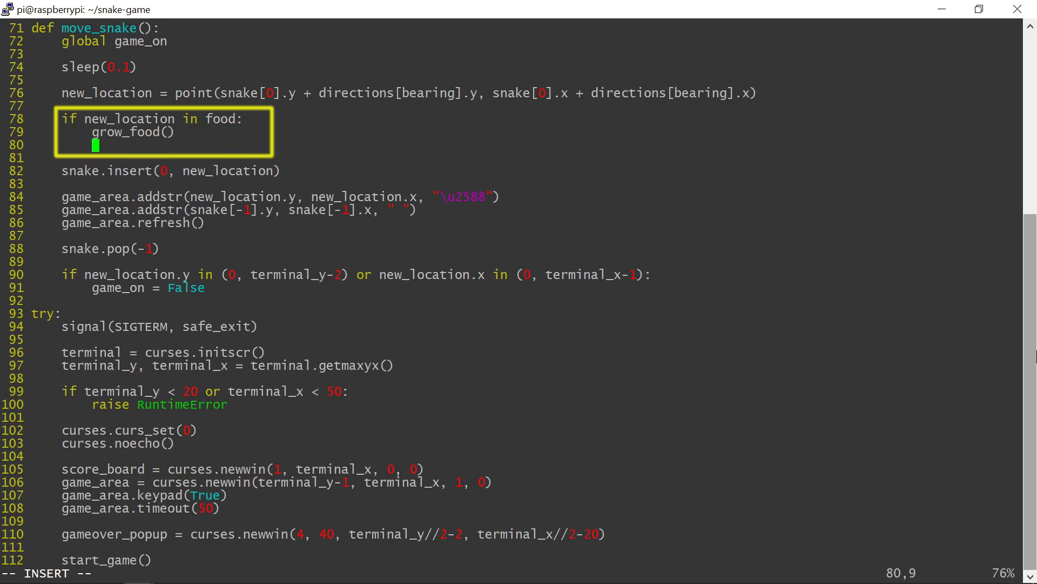
pyautogui.write('food.pop')
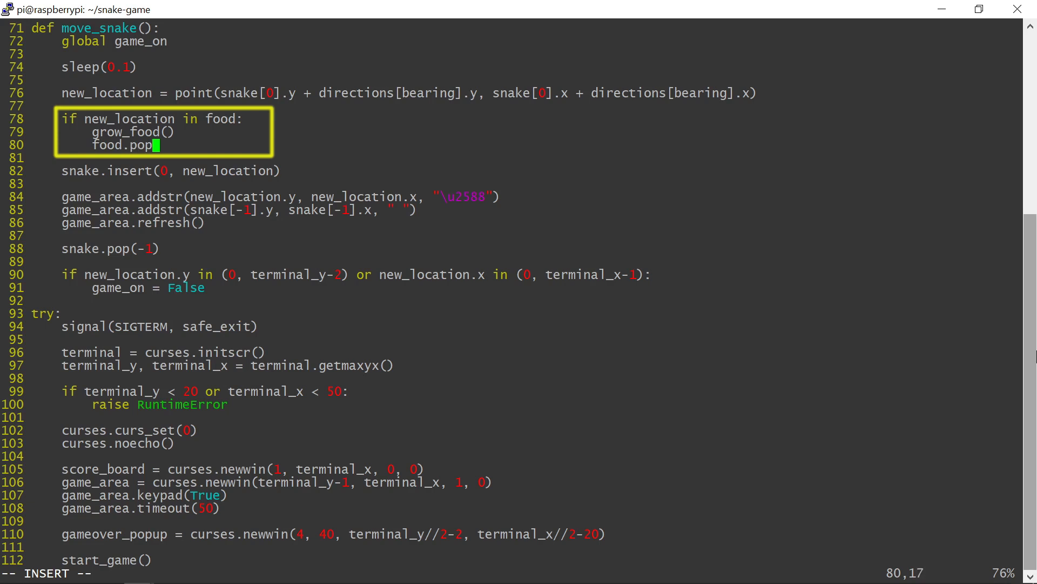
pyautogui.write('(new_location)')
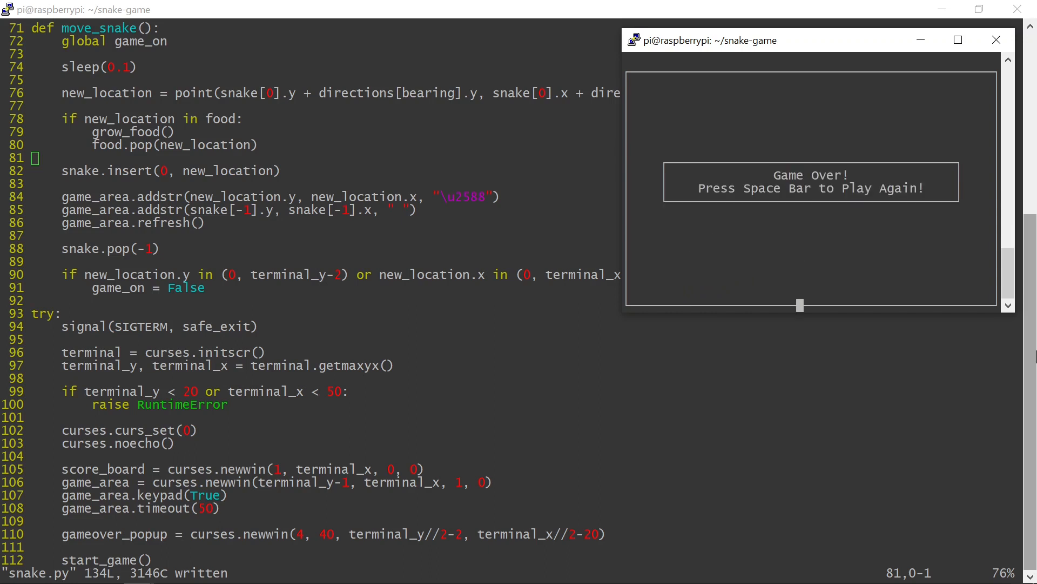
# Test-run the saved snake.py until the Game Over popup appears
pyautogui.press('space')
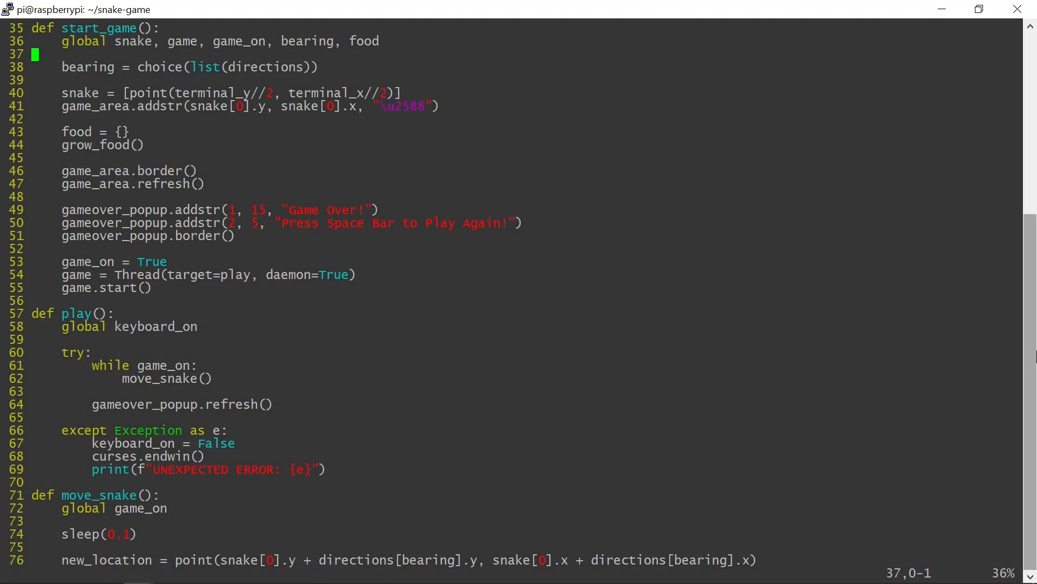
# Insert game_area.clear() in start_game just before the bearing line
pyautogui.doubleClick(77, 131)
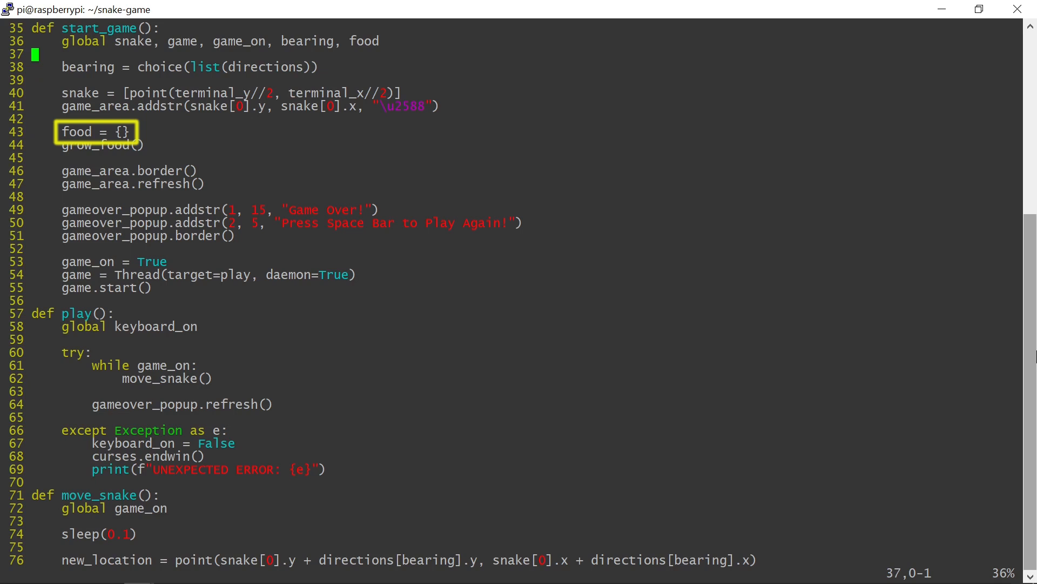
pyautogui.press('o')
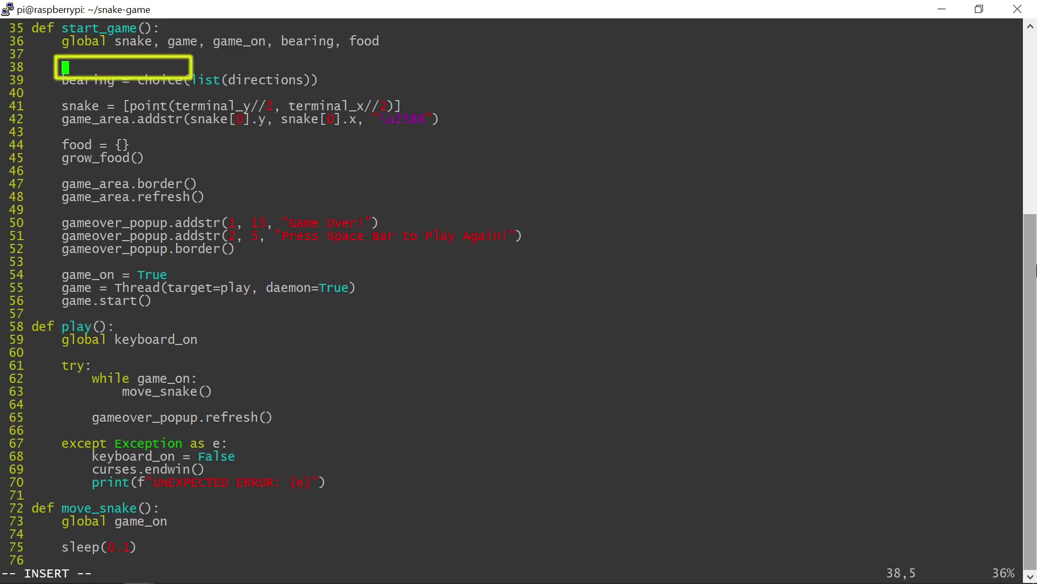
pyautogui.write('game_area.clear()')
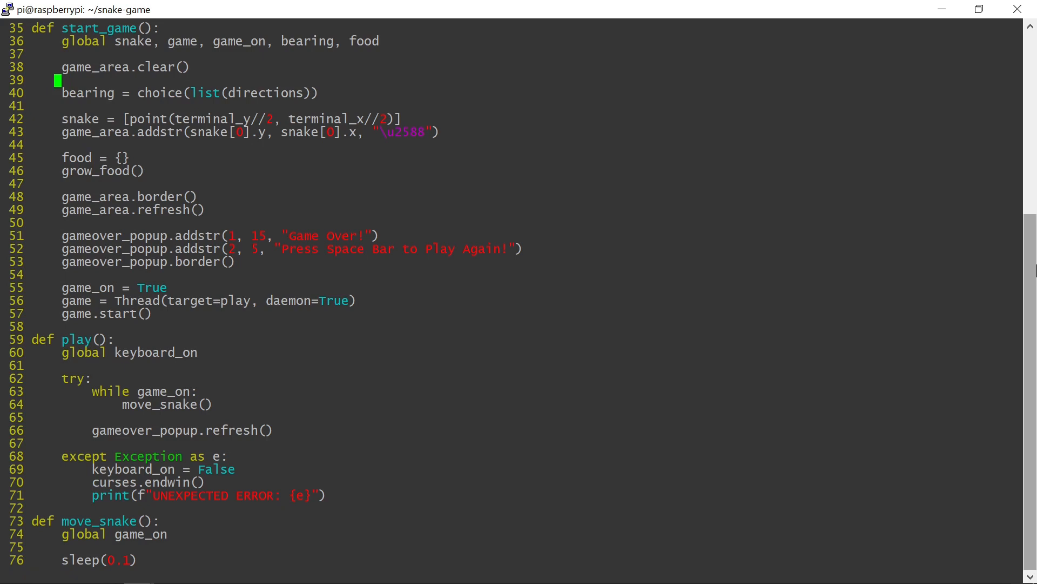
# Reset score = 0 and call show_score(), defining show_score to addstr the P1 score and refresh score_board
pyautogui.write(', score')
pyautogui.write('score = 0')
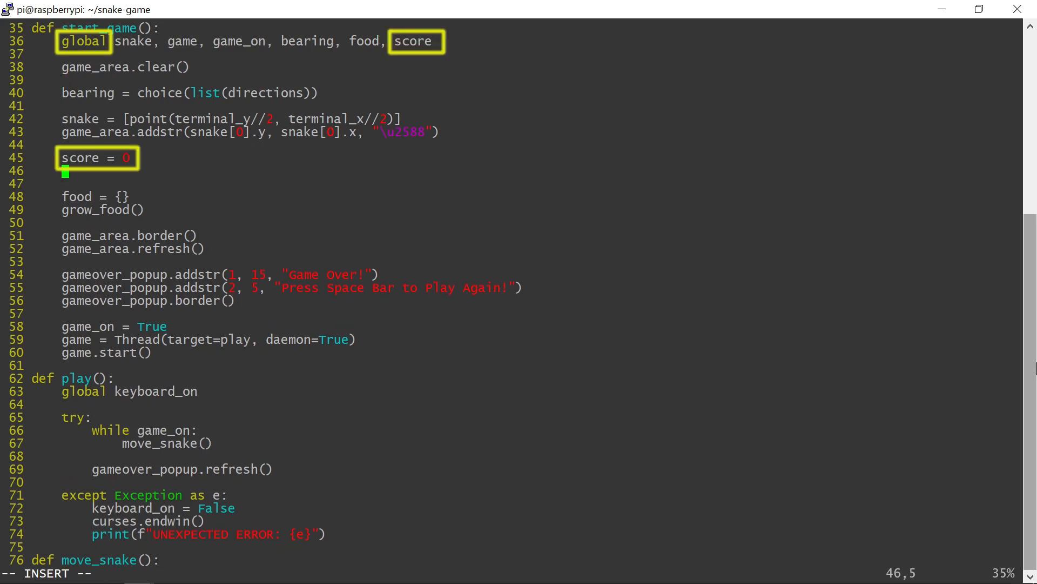
pyautogui.write('show_score()')
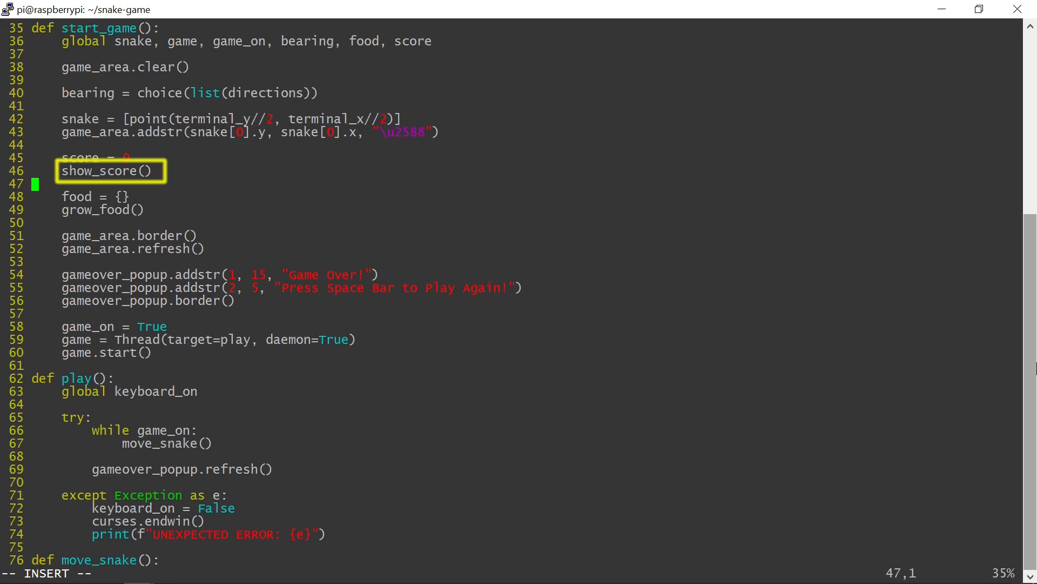
pyautogui.write('def show_score():')
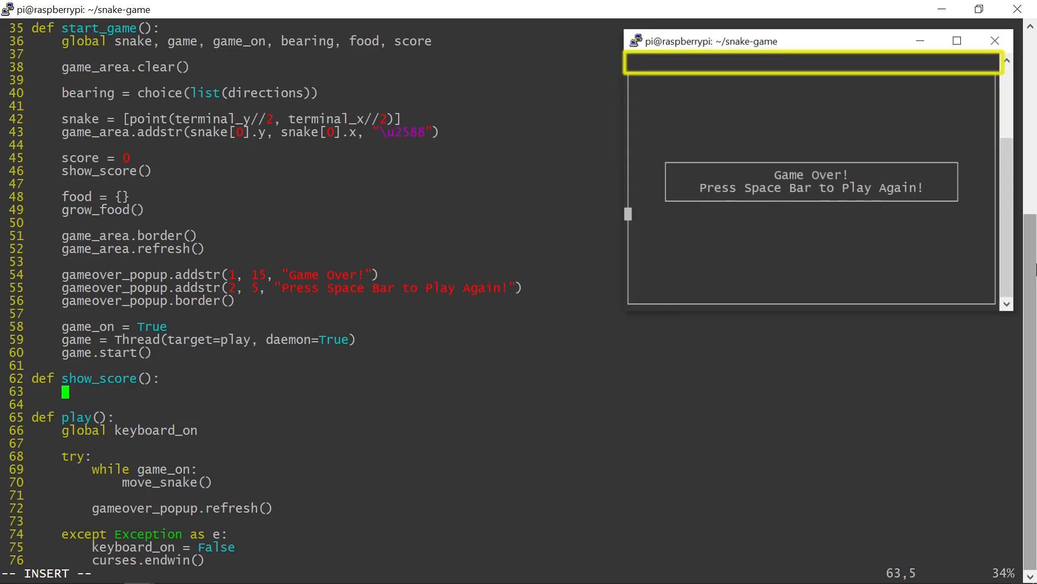
pyautogui.write('s')
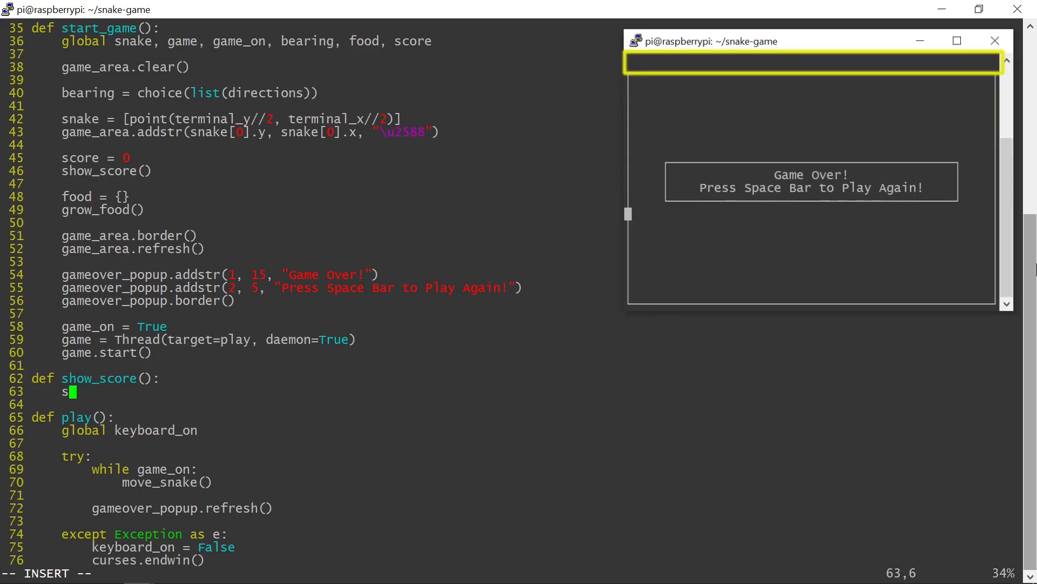
pyautogui.write('core_board.addstr(0, terminal_x-11, f"P1: {score:06d')
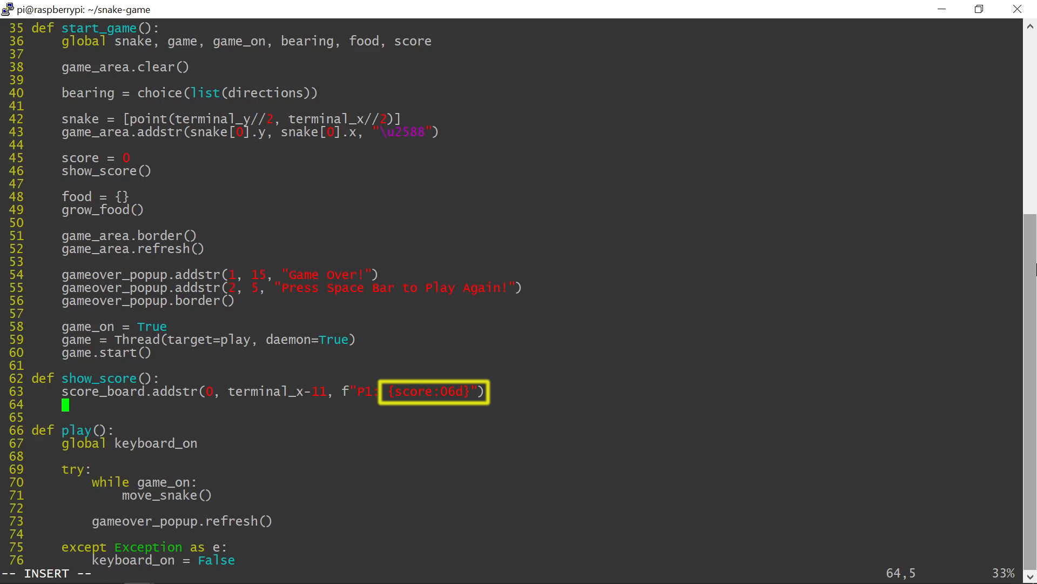
pyautogui.write('scor')
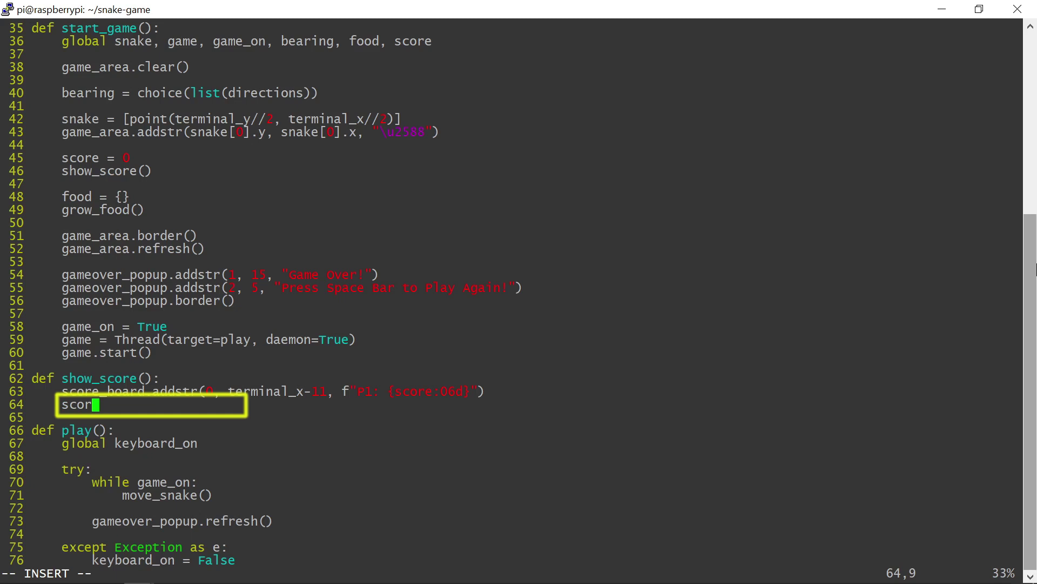
pyautogui.write('e_board.refresh(')
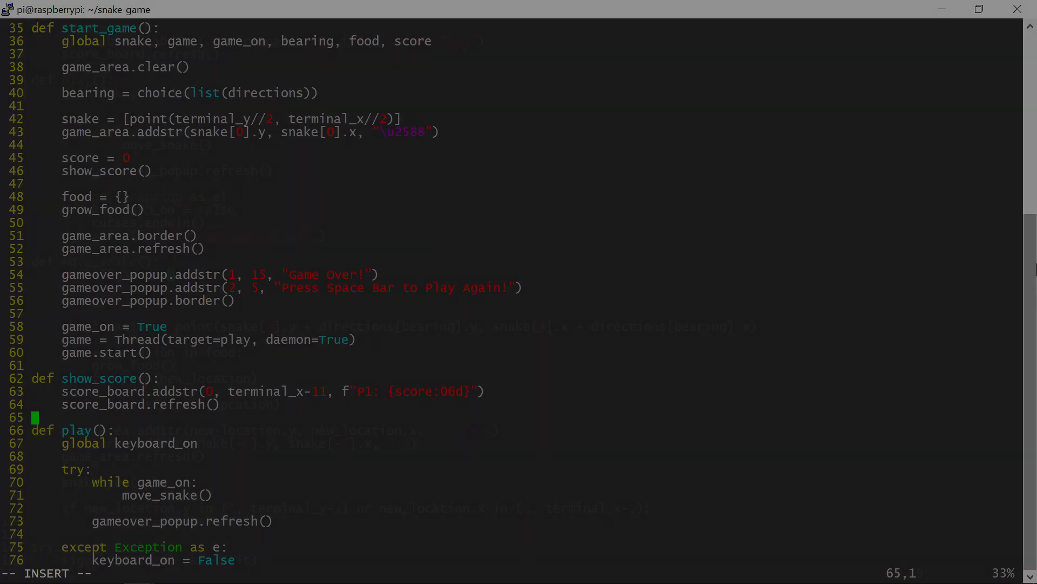
# In move_snake, add score += food[new_location] and show_score(), then save and test-run
pyautogui.scroll(-3)
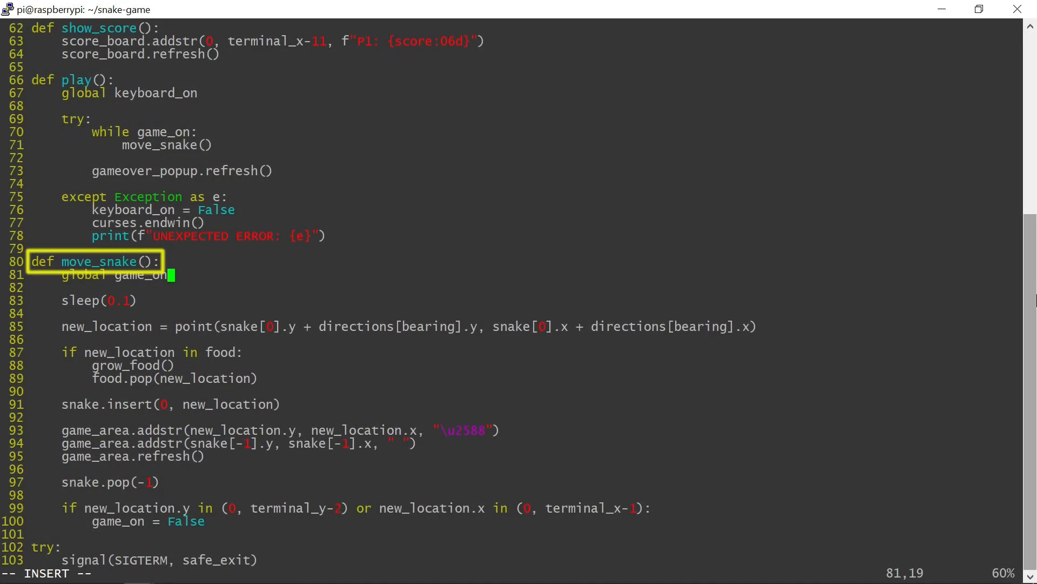
pyautogui.write(', score')
pyautogui.write('score +')
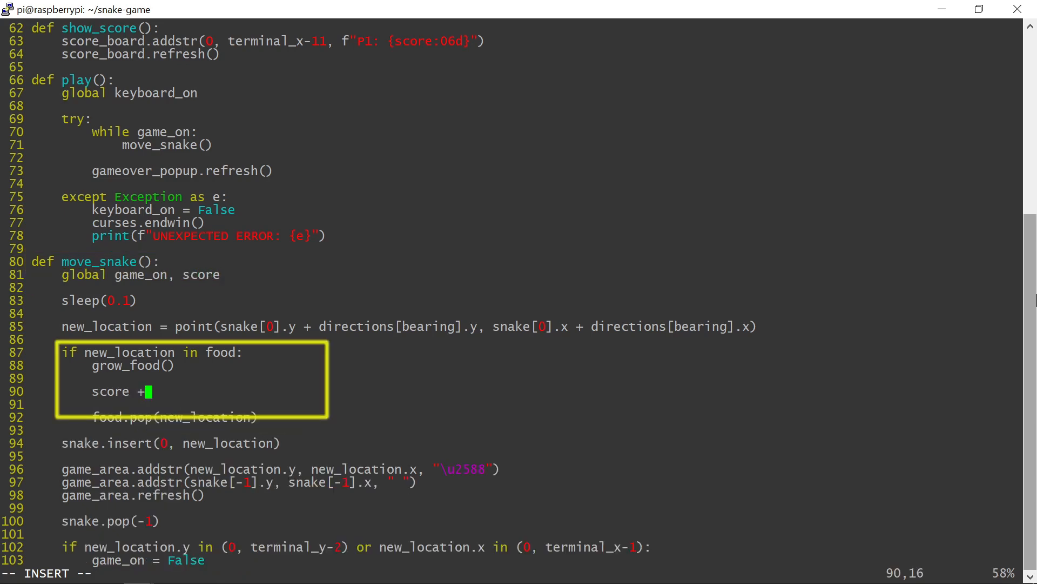
pyautogui.write('= food[new_locatio')
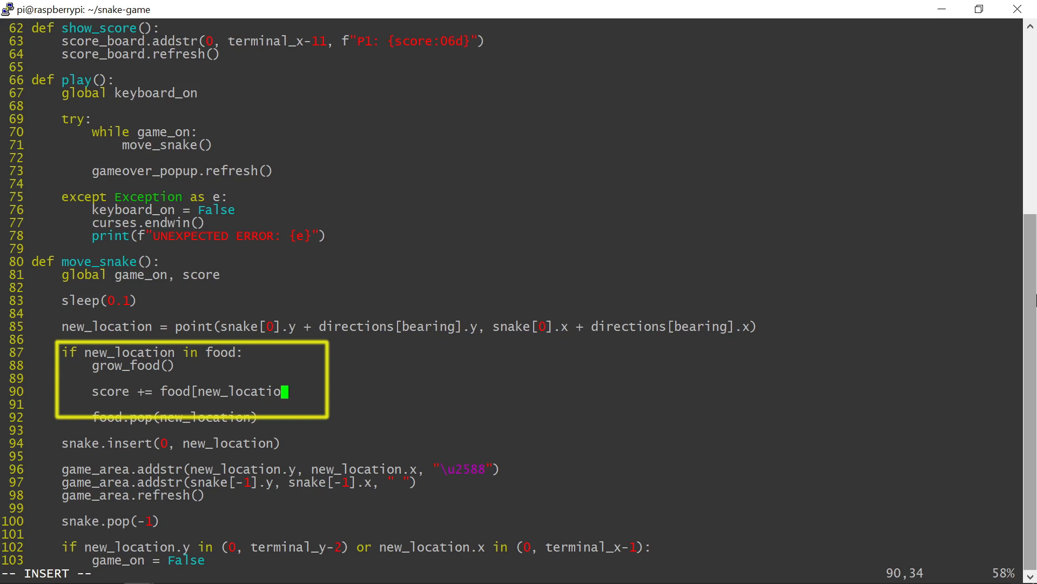
pyautogui.write('show_score(')
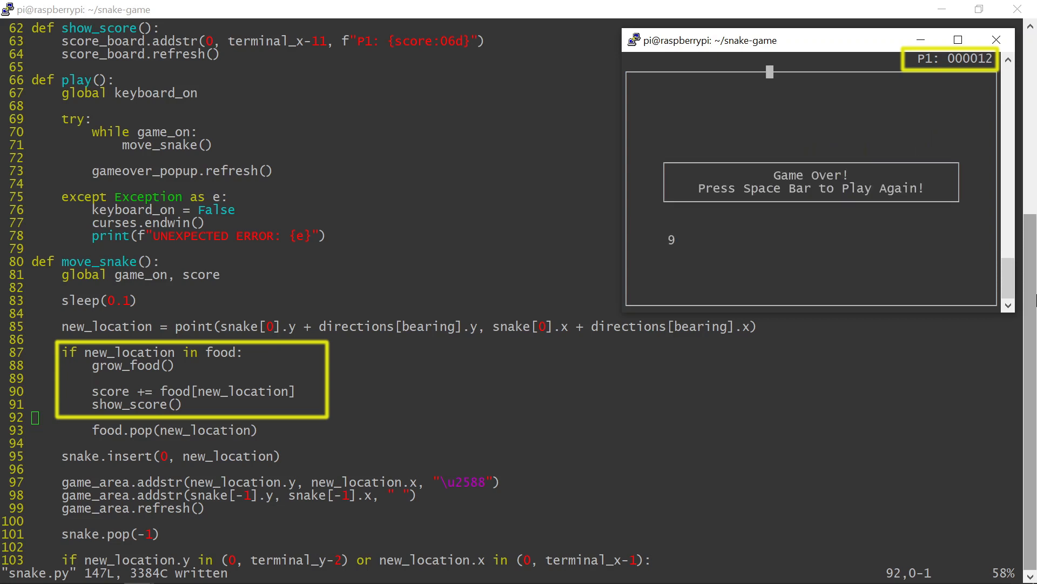
pyautogui.press('space')
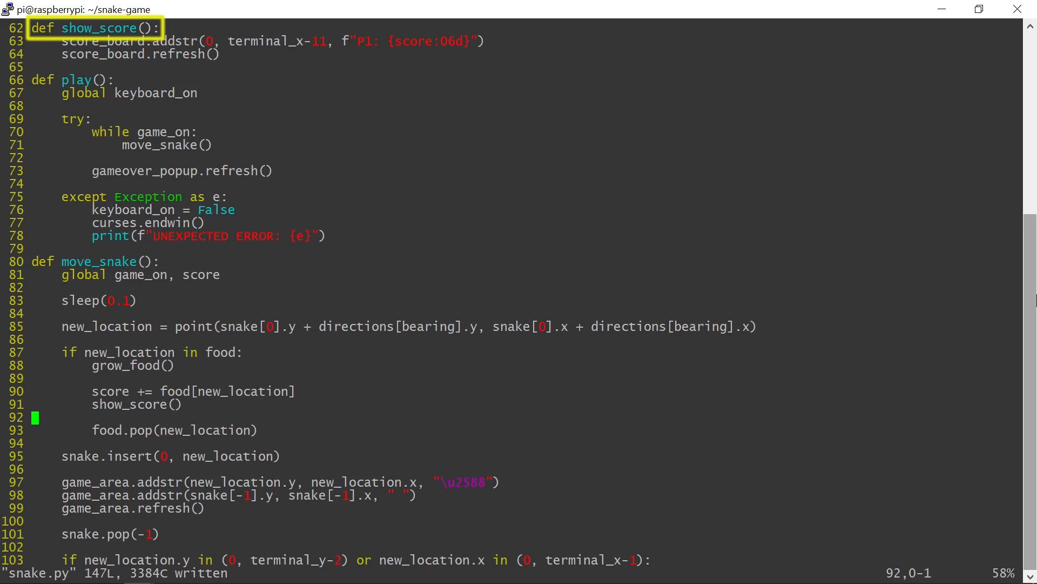
# Add global hi_score and its update to show_score, then start opening snake.hi for writing when hi_score == score
pyautogui.write('global hi_score')
pyautogui.write('if score >')
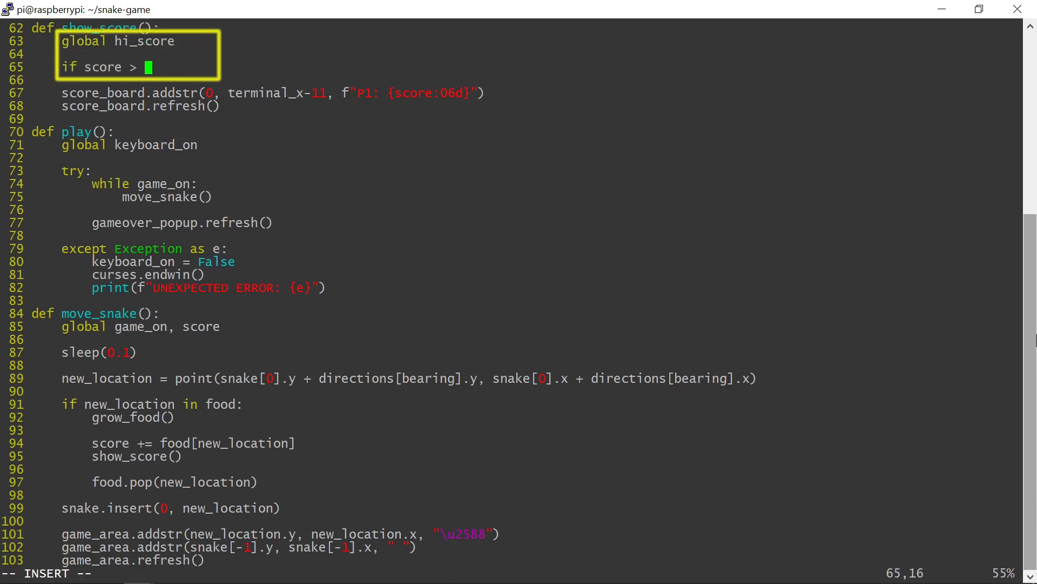
pyautogui.write('hi_score:')
pyautogui.click(299, 79)
pyautogui.write('hi_score = score')
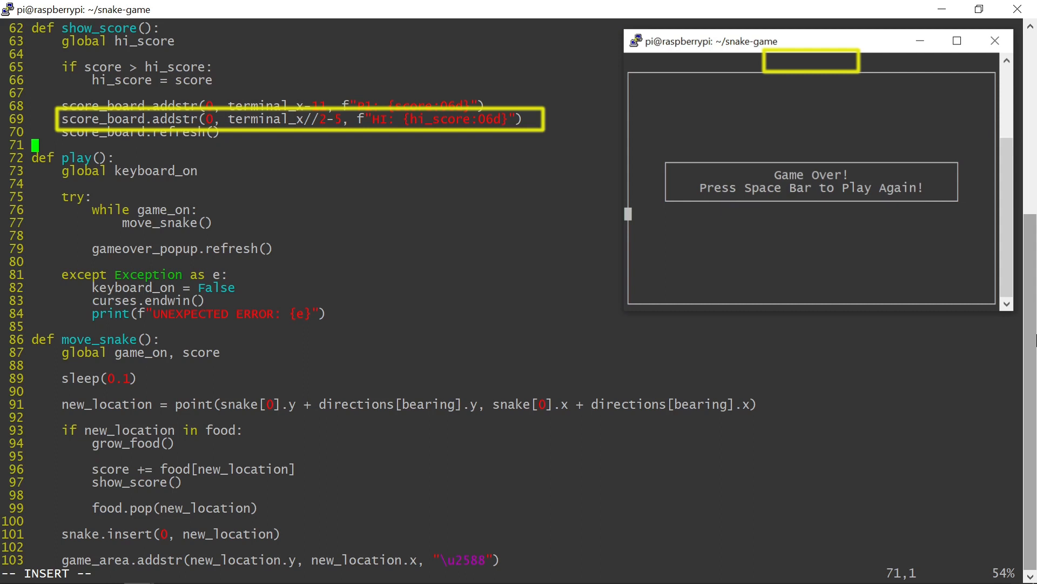
pyautogui.write('if hi_score')
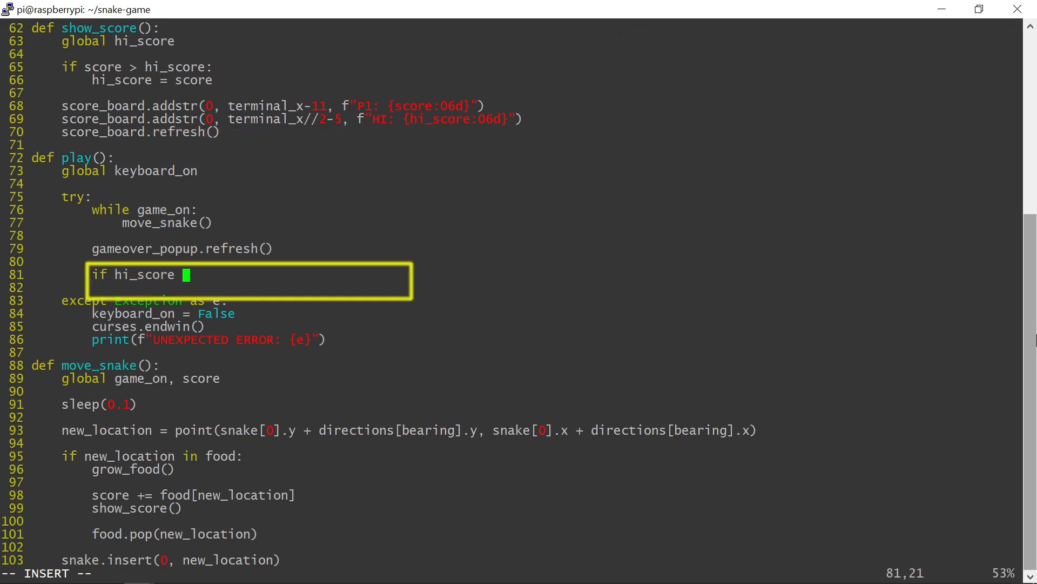
pyautogui.write('== score:')
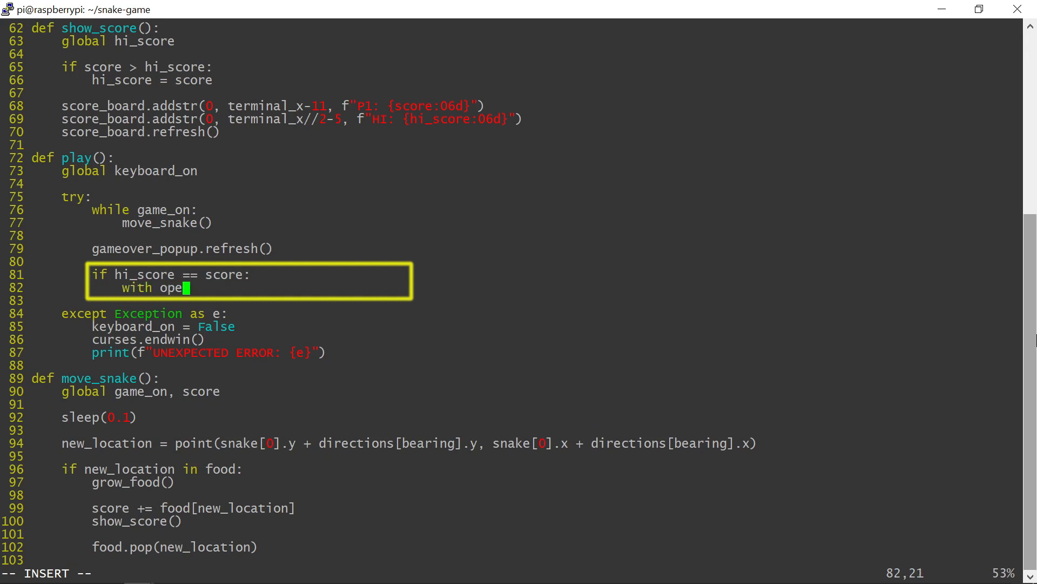
pyautogui.write('n("snake.hi", "w')
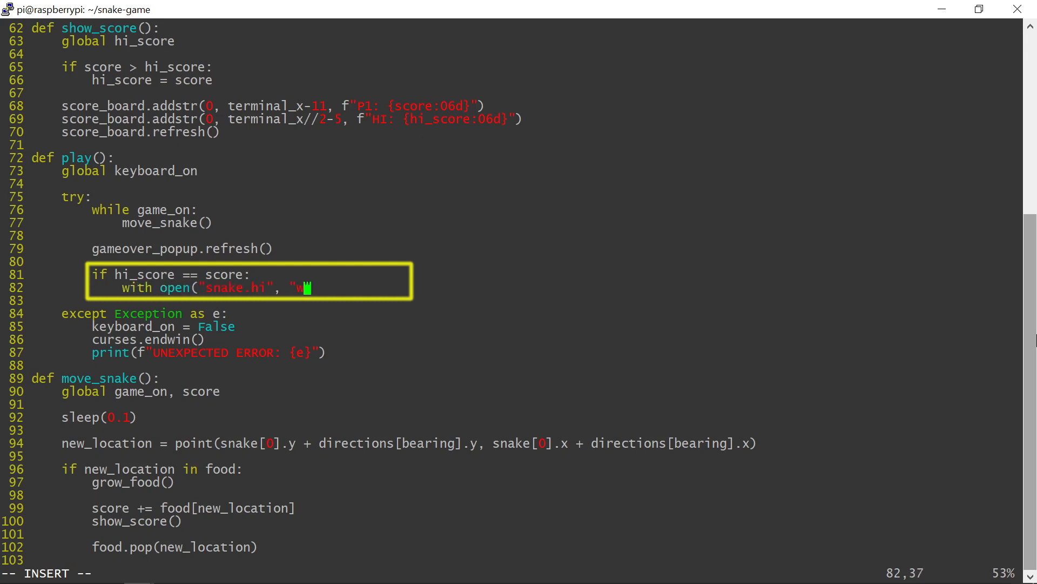
pyautogui.write('") as hi:')
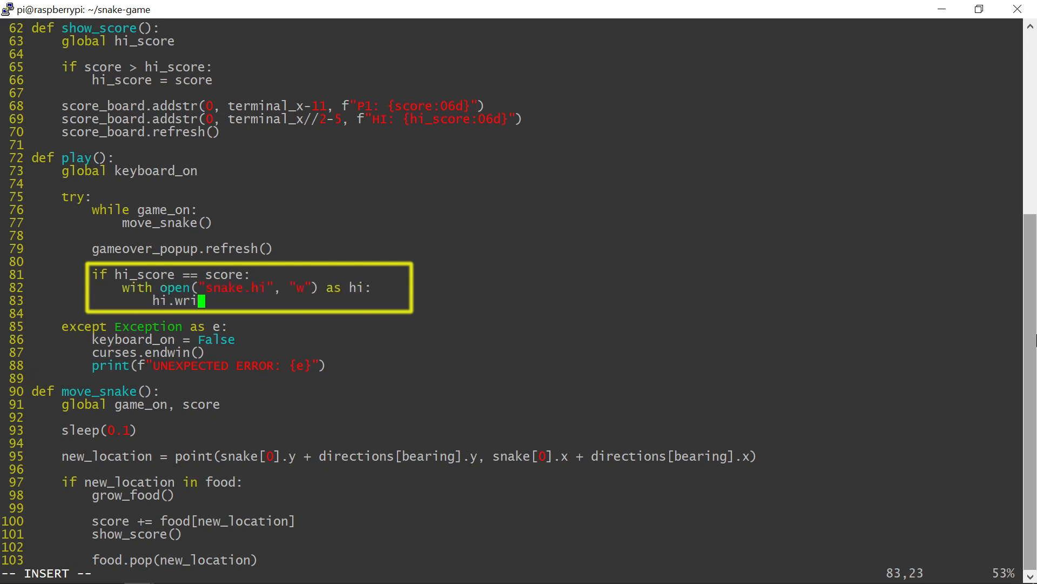
# Finish the play code with hi.write(str(hi_score)) and begin a try/with-open block before start_game()
pyautogui.write('te(str(hi_score')
pyautogui.write('with open')
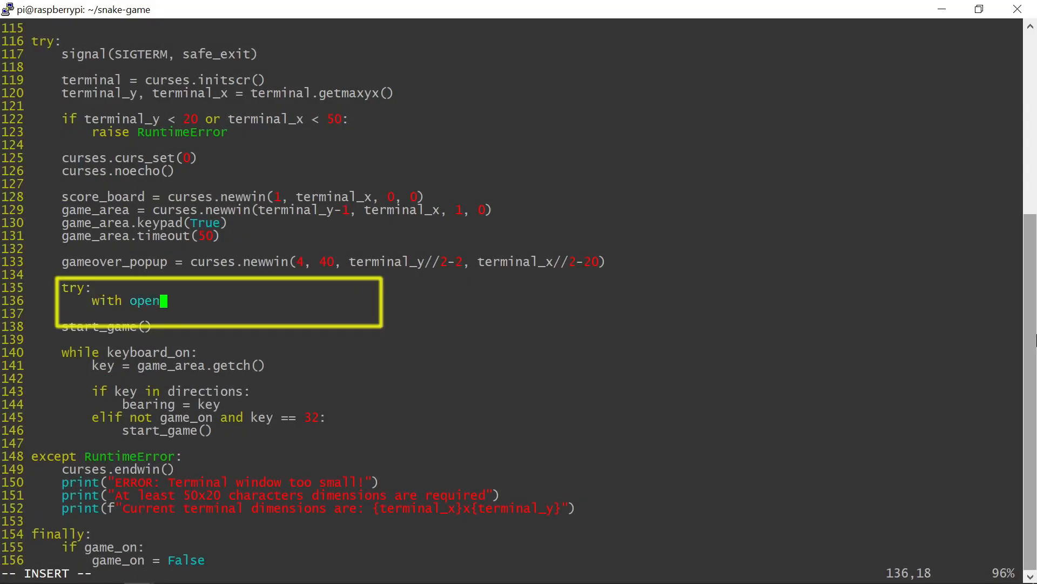
# Read hi_score = int(hi.read()) from snake.hi, defaulting to 0 on FileNotFoundError
pyautogui.write('("snake.hi", "r") as hi:')
pyautogui.click(206, 314)
pyautogui.write('hi_score')
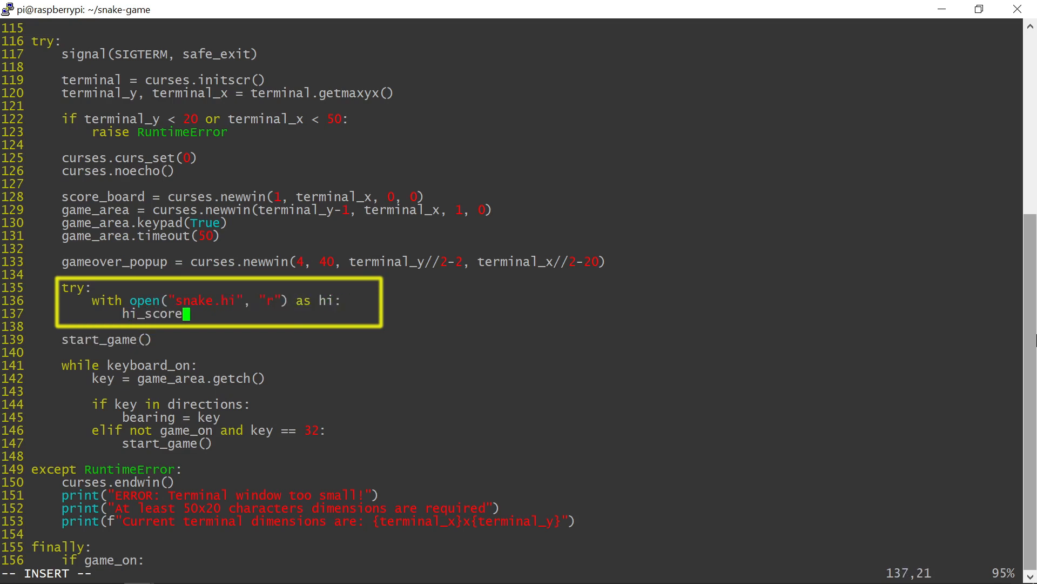
pyautogui.write('= int(hi')
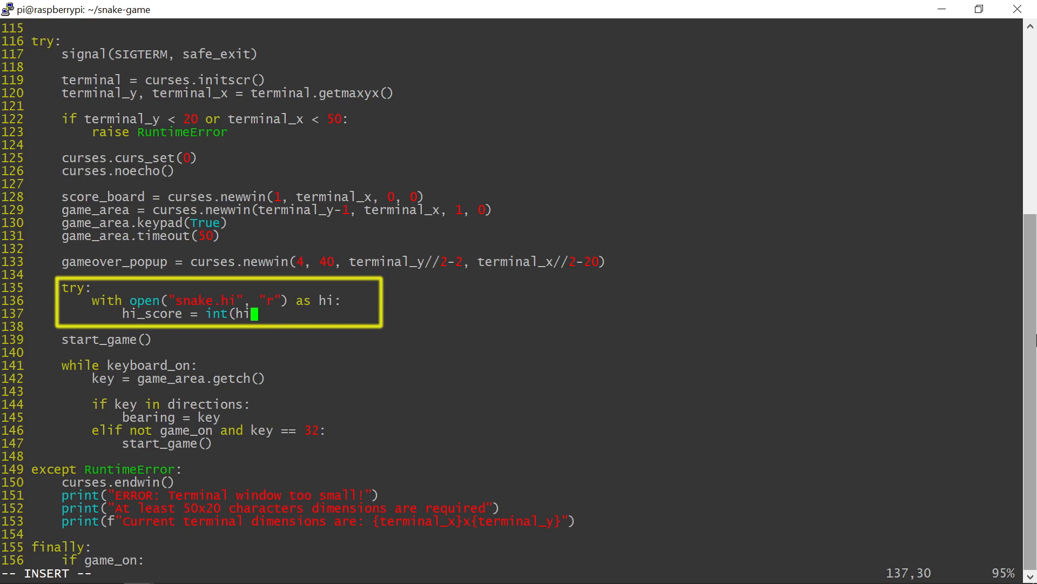
pyautogui.write('.read())')
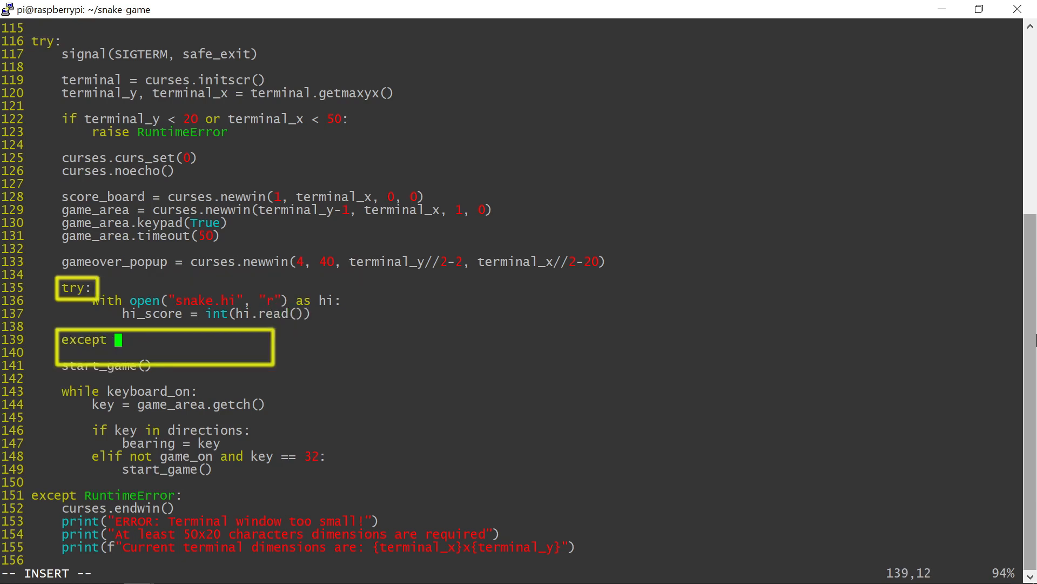
pyautogui.write('FileNotFoundError:')
pyautogui.click(323, 352)
pyautogui.write('hi_score = 0')
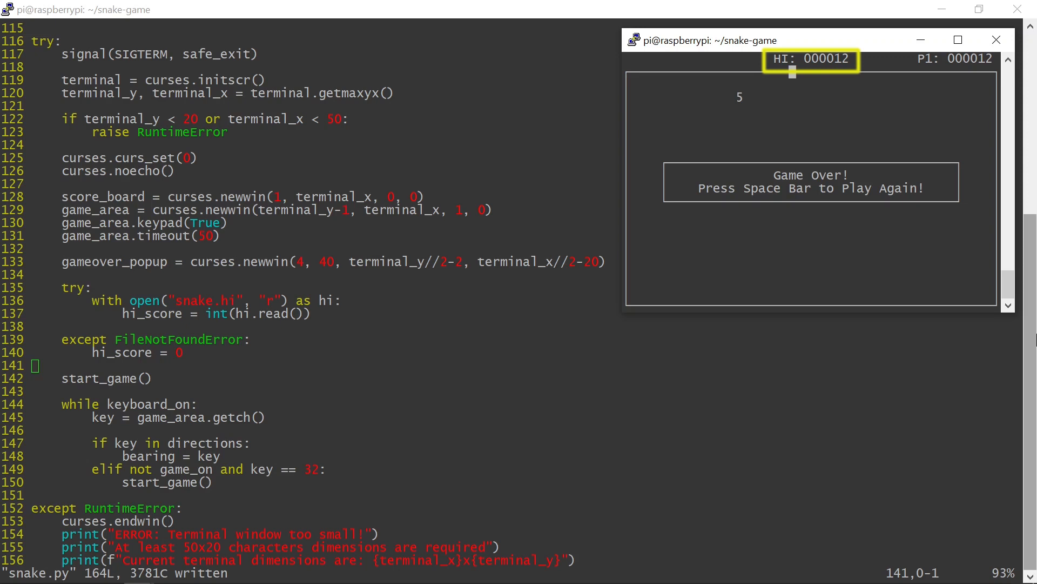
# Stop the game and run cat snake.hi to confirm the saved high score is 12
pyautogui.press('ctrl+c')
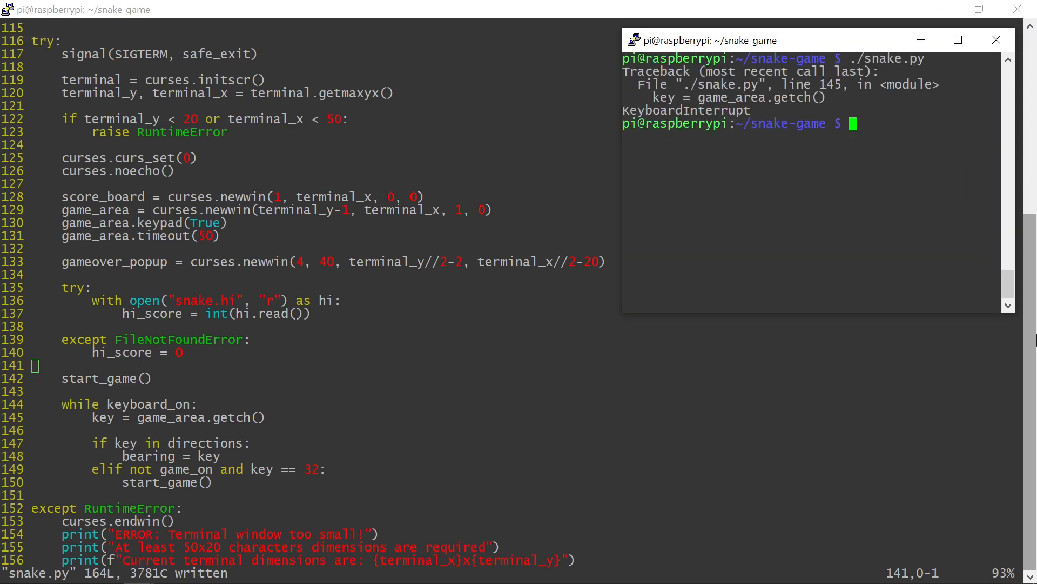
pyautogui.write('cat snake.hi')
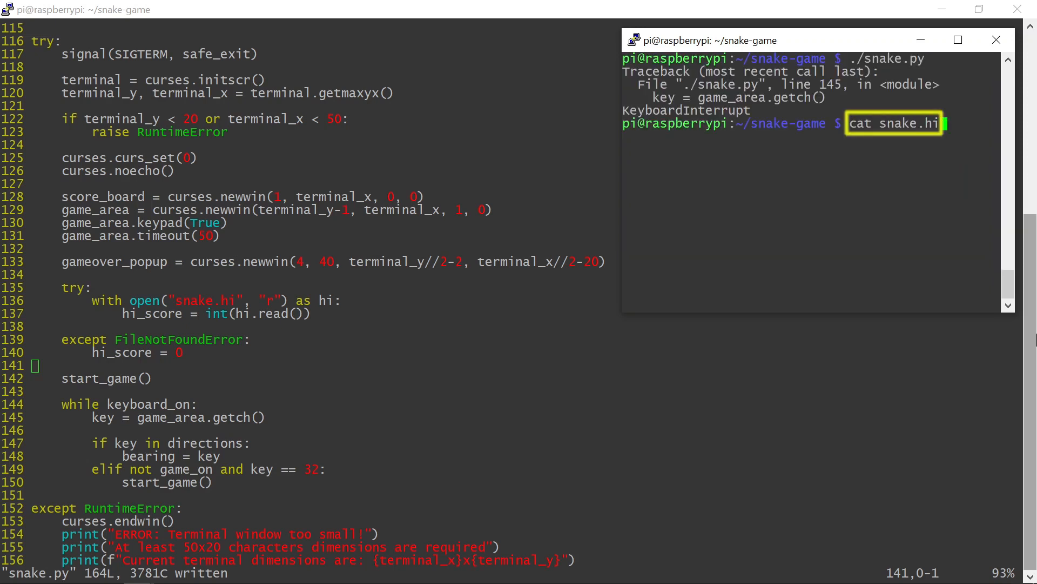
pyautogui.press('Return')
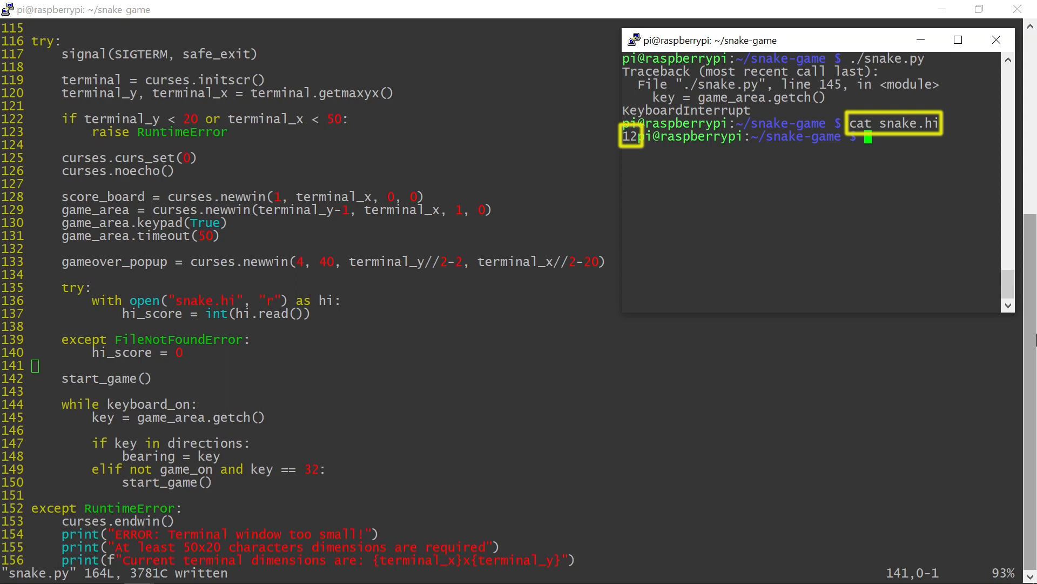
pyautogui.press('Return')
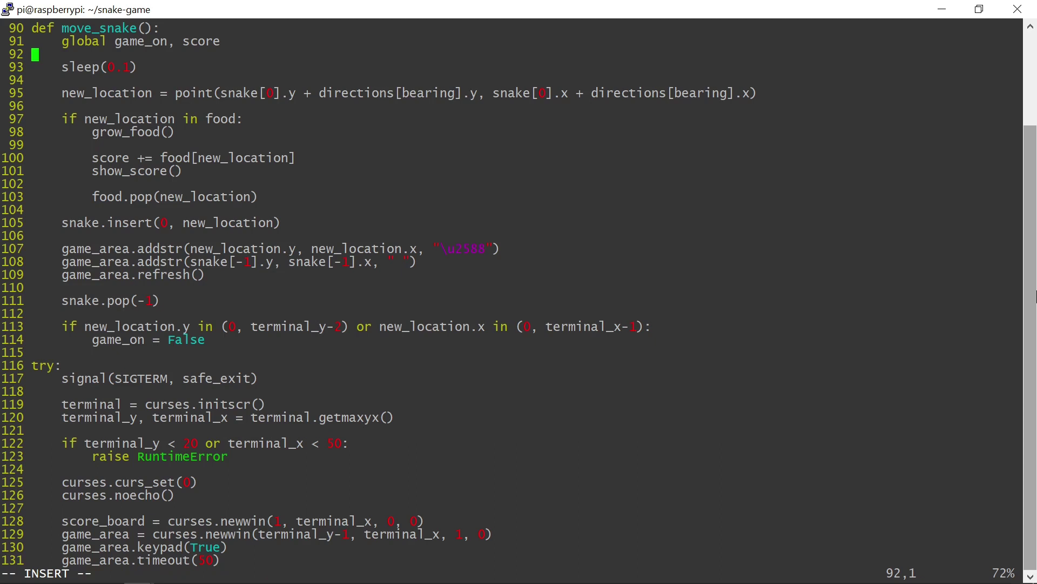
# Start move_snake with growth = [1] and put the movement code under while growth:
pyautogui.write('gro')
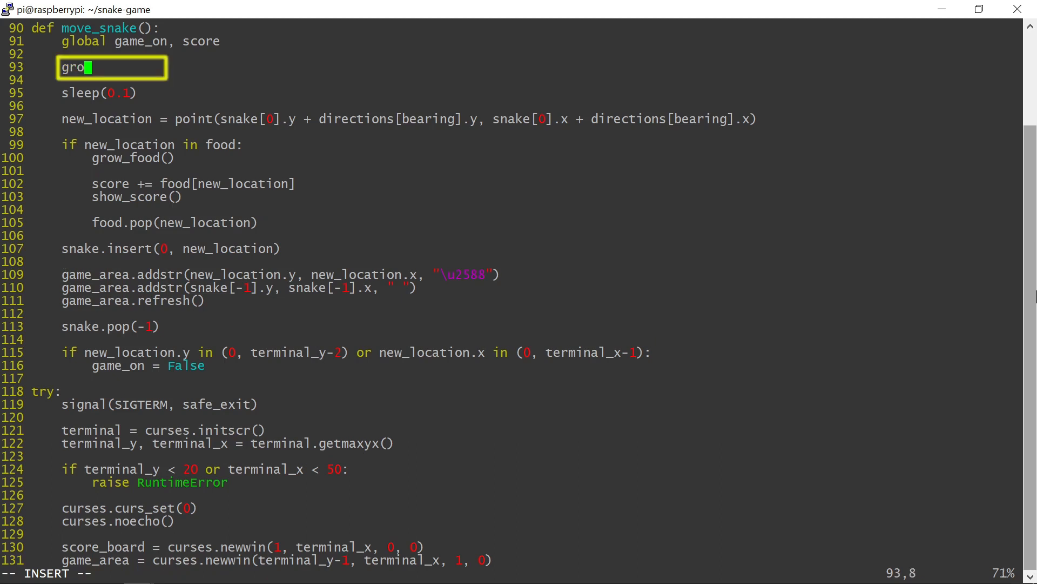
pyautogui.write('wth = [1]')
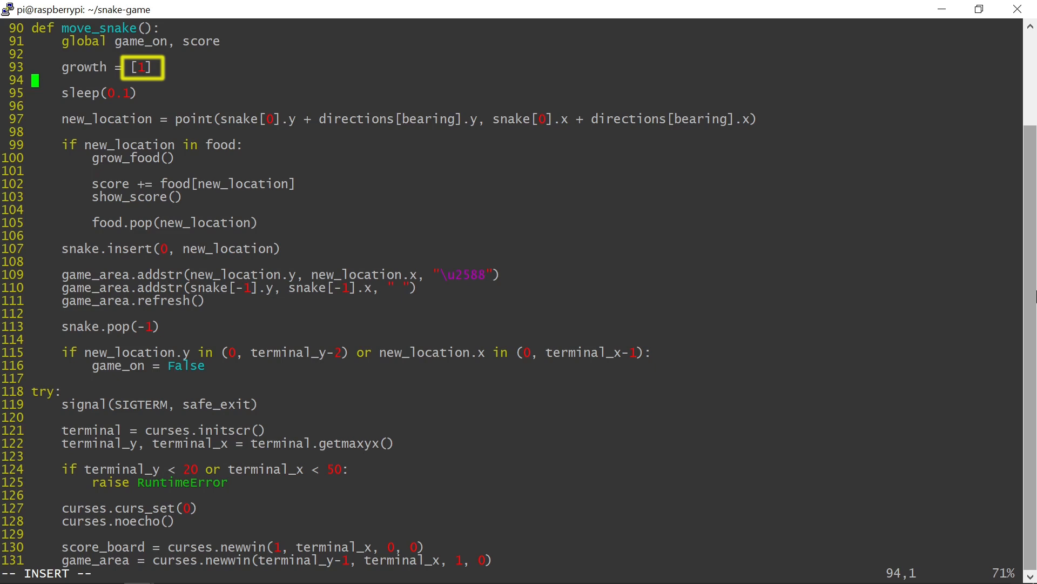
pyautogui.write('while growth:')
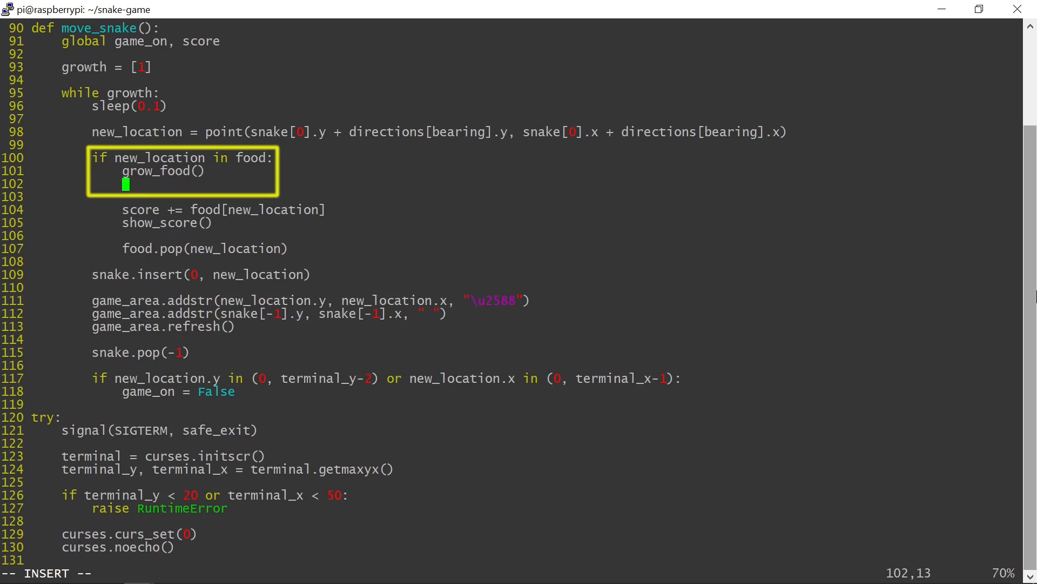
# In the food branch add game_area.refresh() and growth[:0] = [1] * food[new_location]
pyautogui.write('game_area.refresh()')
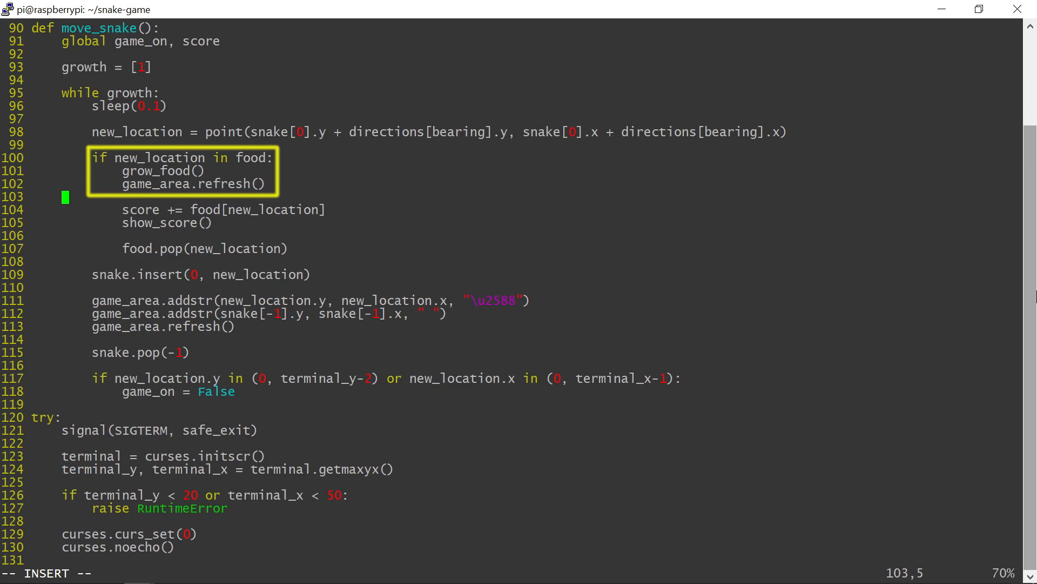
pyautogui.write('growth')
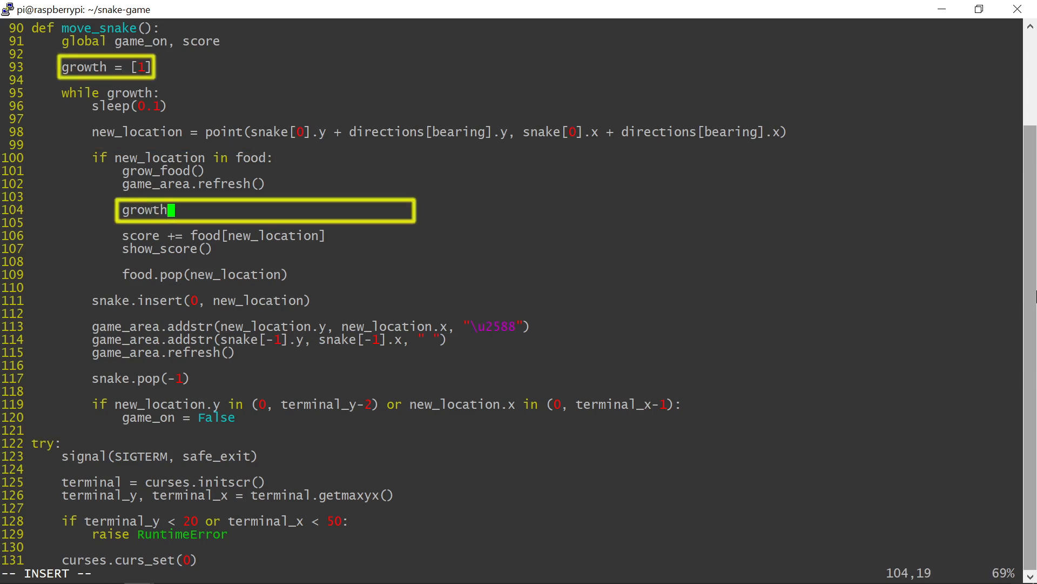
pyautogui.write('[:0] = [1] *')
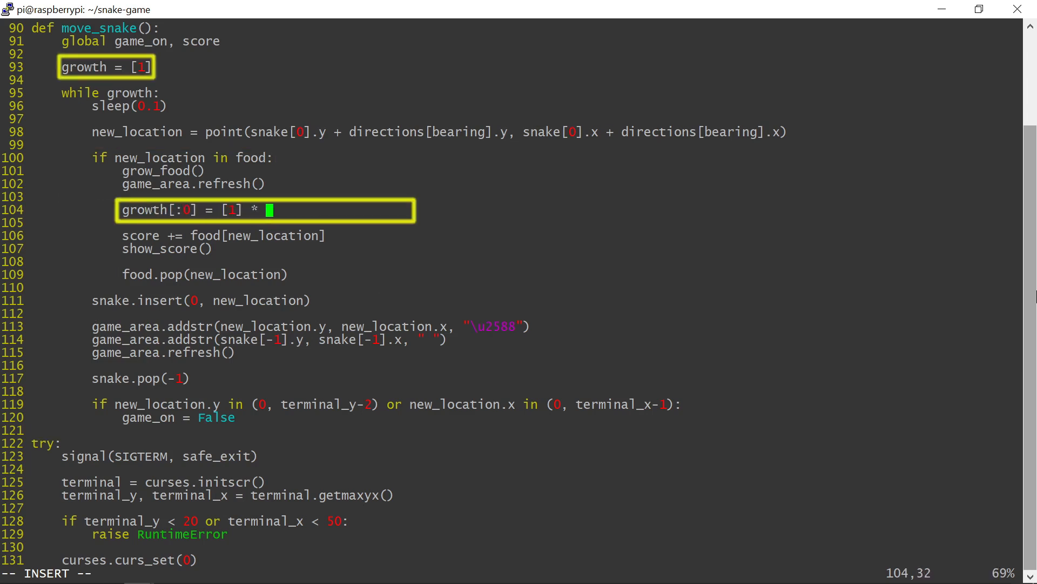
pyautogui.write('food[new_location')
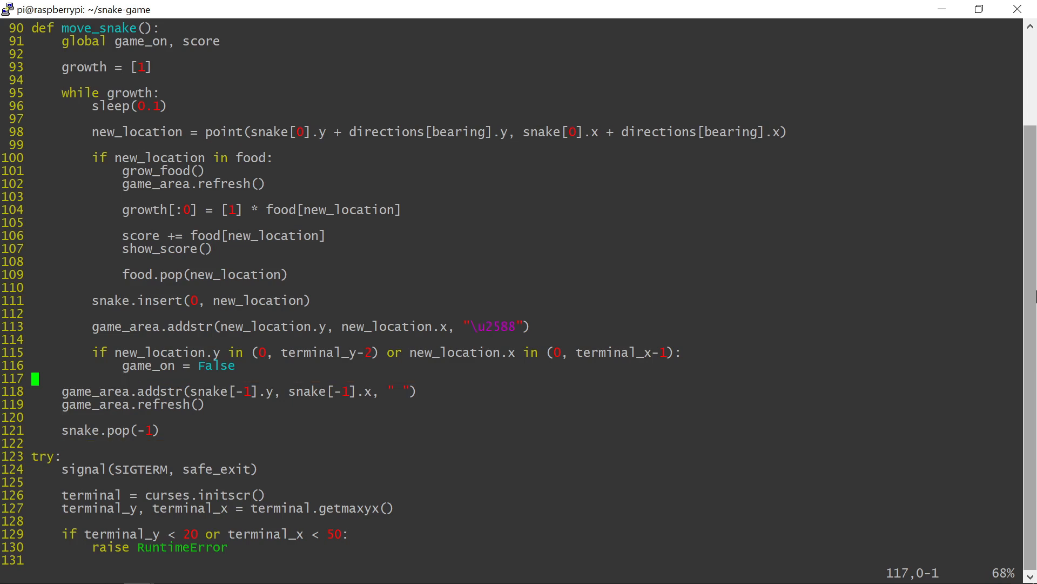
# Add growth.pop(-1) after snake.insert and a break after game_on = False
pyautogui.write('growth.po')
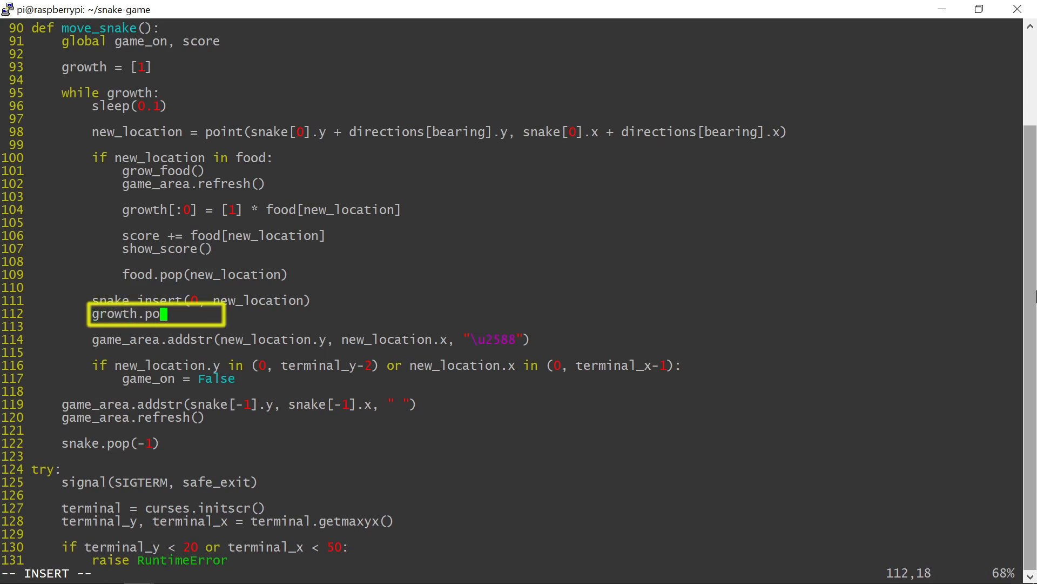
pyautogui.write('p(-1)')
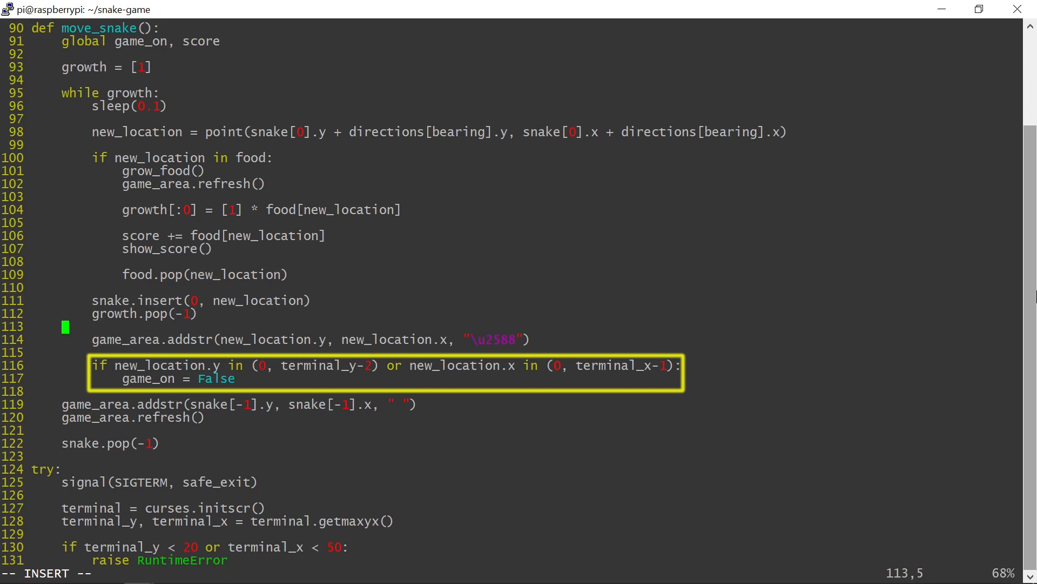
pyautogui.write('break')
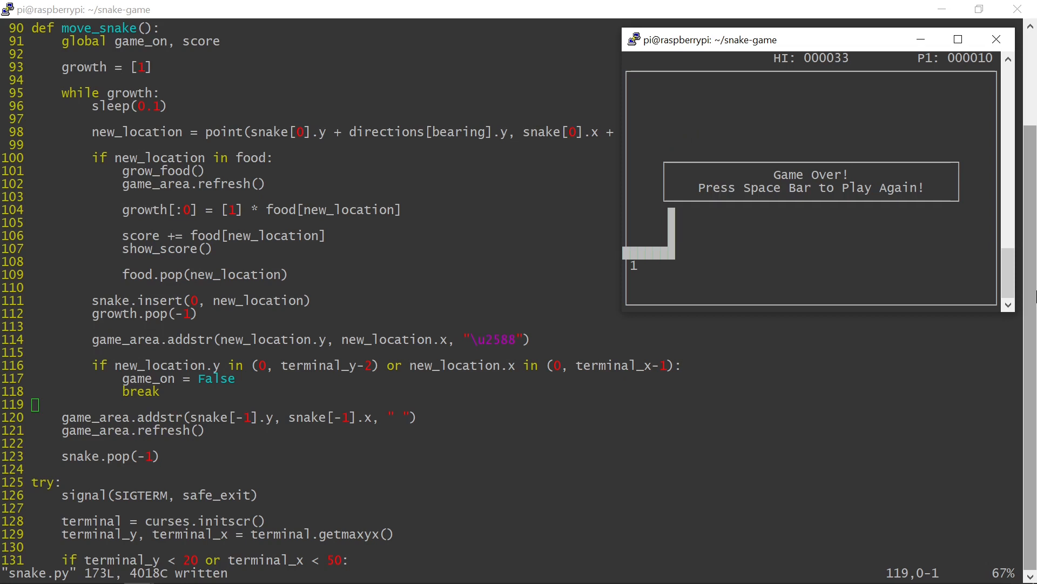
# Play the test game to Game Over, then return to the Vim window
pyautogui.press('space')
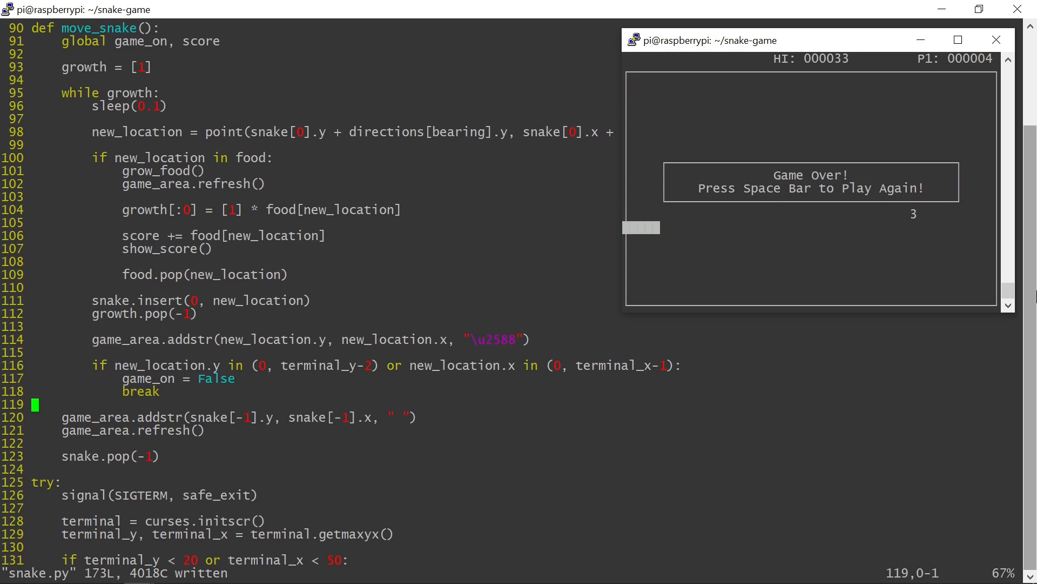
pyautogui.click(996, 39)
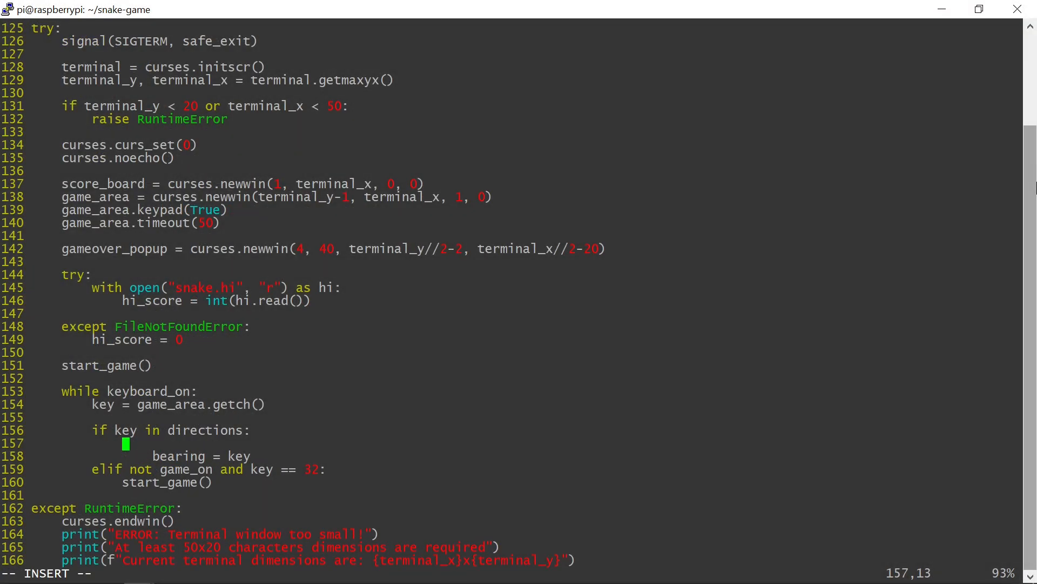
# Accept a new bearing only if summed direction vectors aren't (0, 0) or not score
pyautogui.write('if (directions[bea')
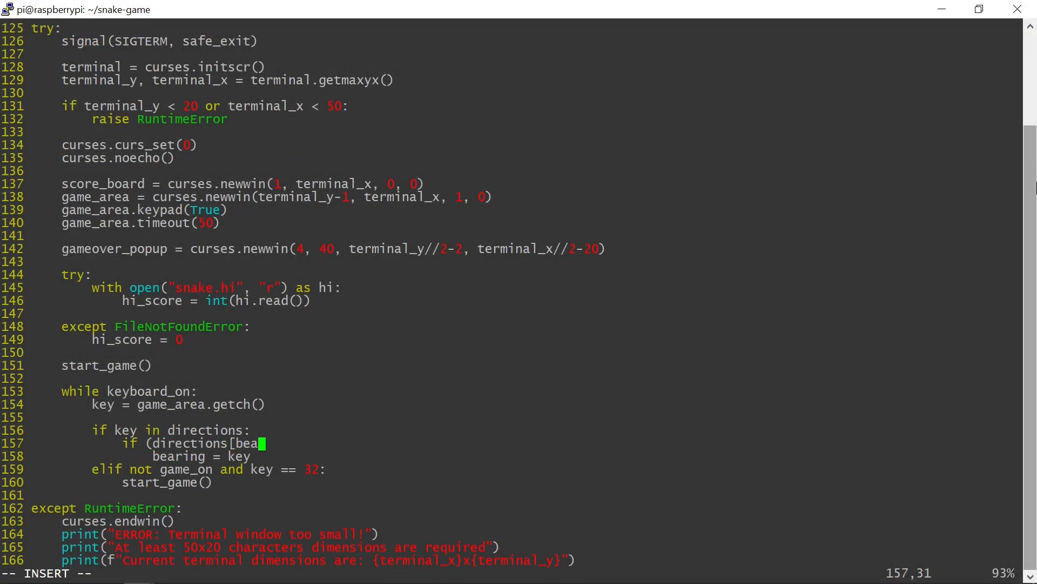
pyautogui.write('ring].y + directions[key].y, directions[bear')
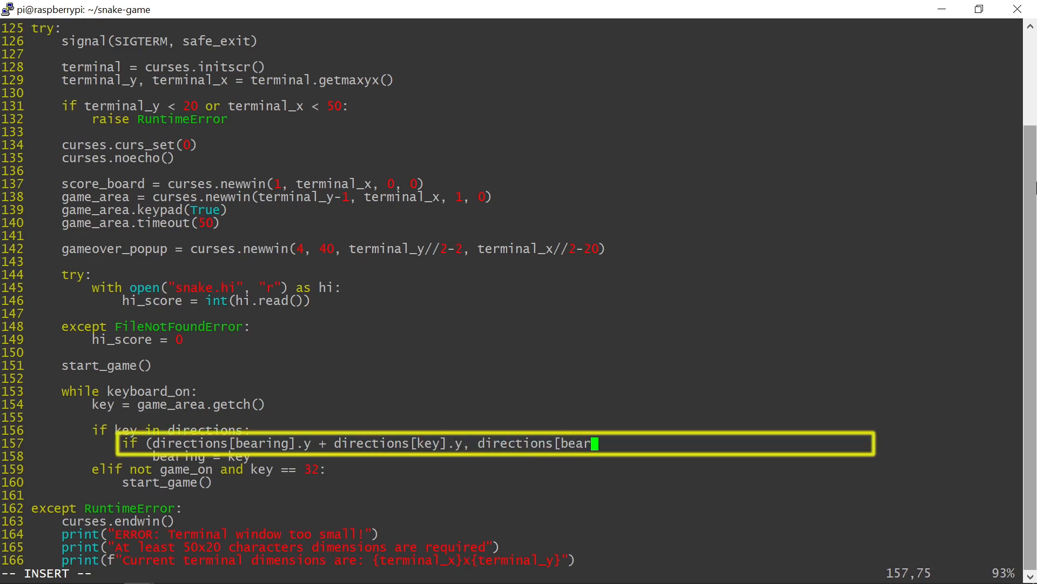
pyautogui.write('ing].x + directions')
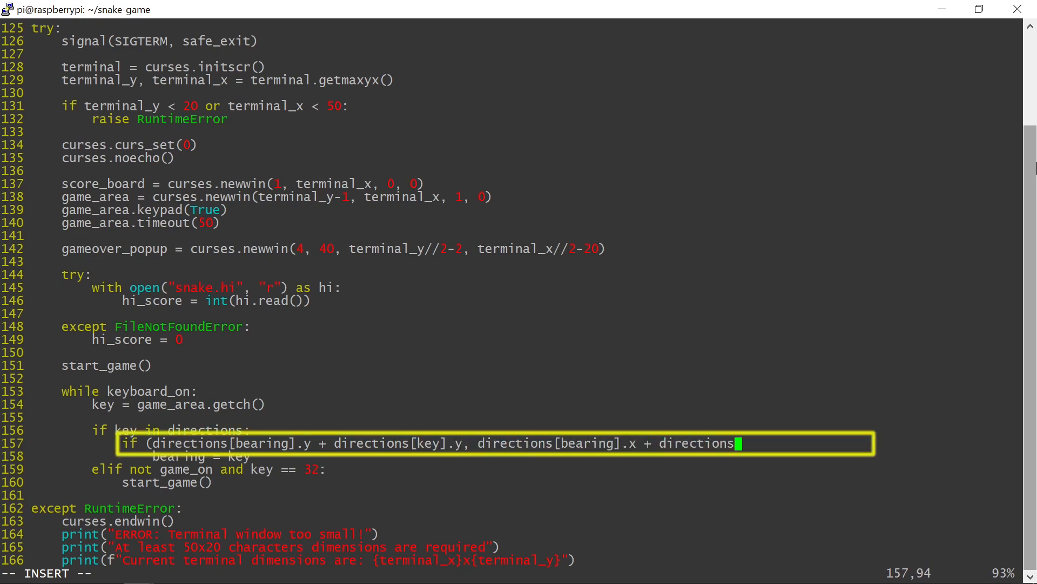
pyautogui.write('[key].x) != (0, 0')
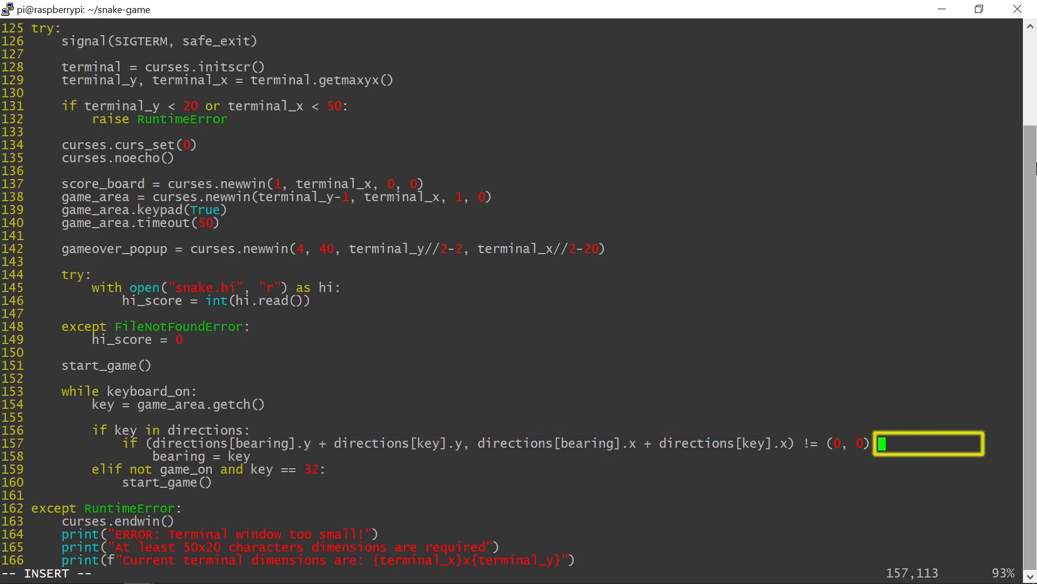
pyautogui.write('or not score:')
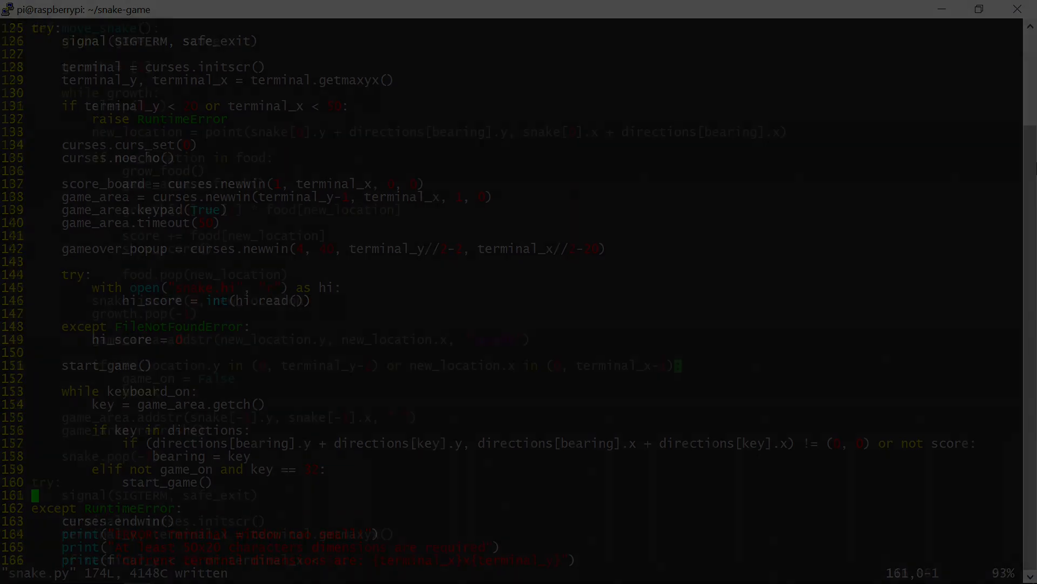
# Append 'or new_location in snake[4:]' to the wall-collision condition in move_snake
pyautogui.scroll(3)
pyautogui.write(' or new_location ')
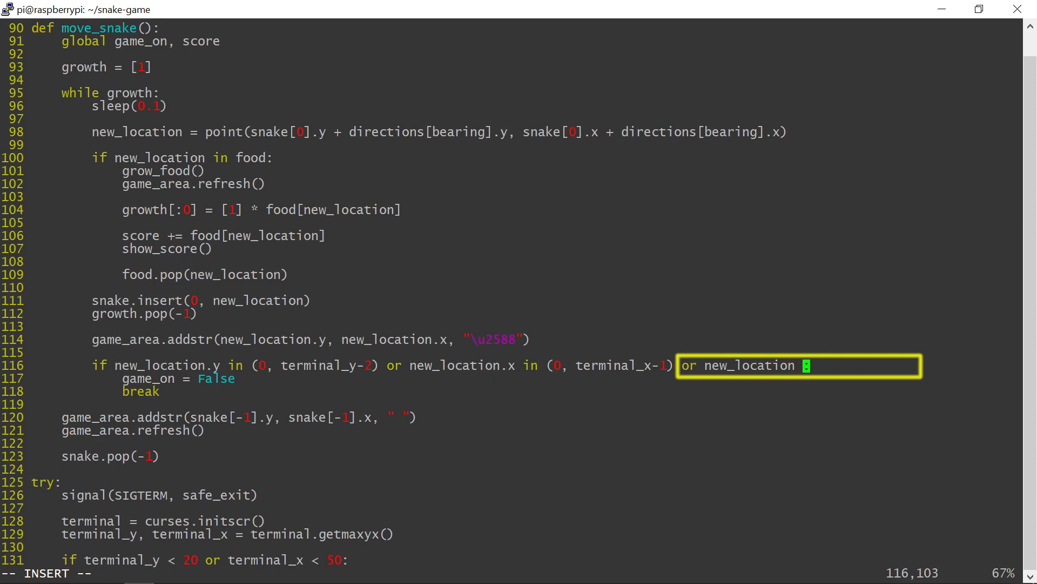
pyautogui.write('in snake[')
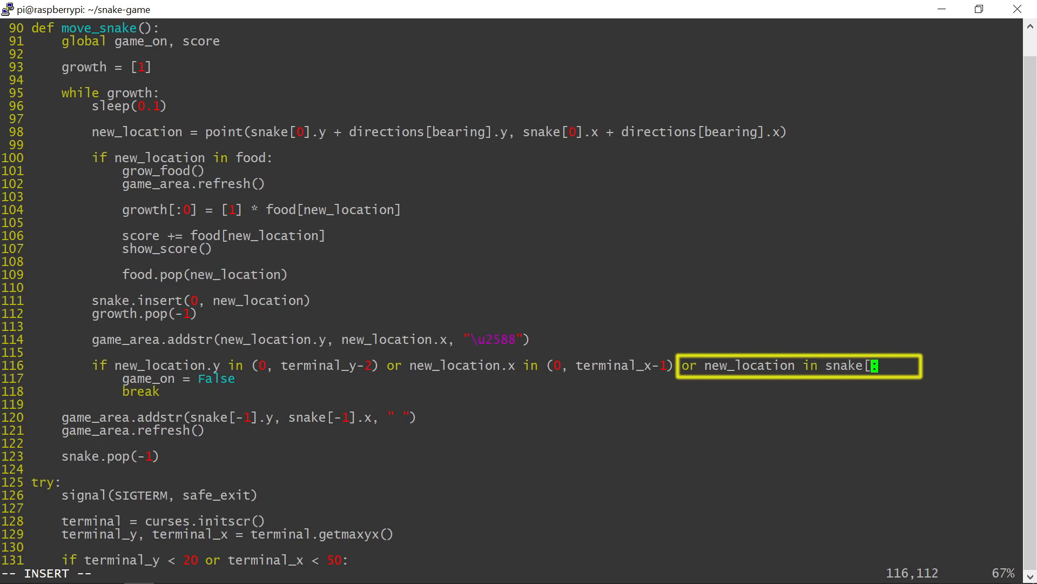
pyautogui.write('4:]:')
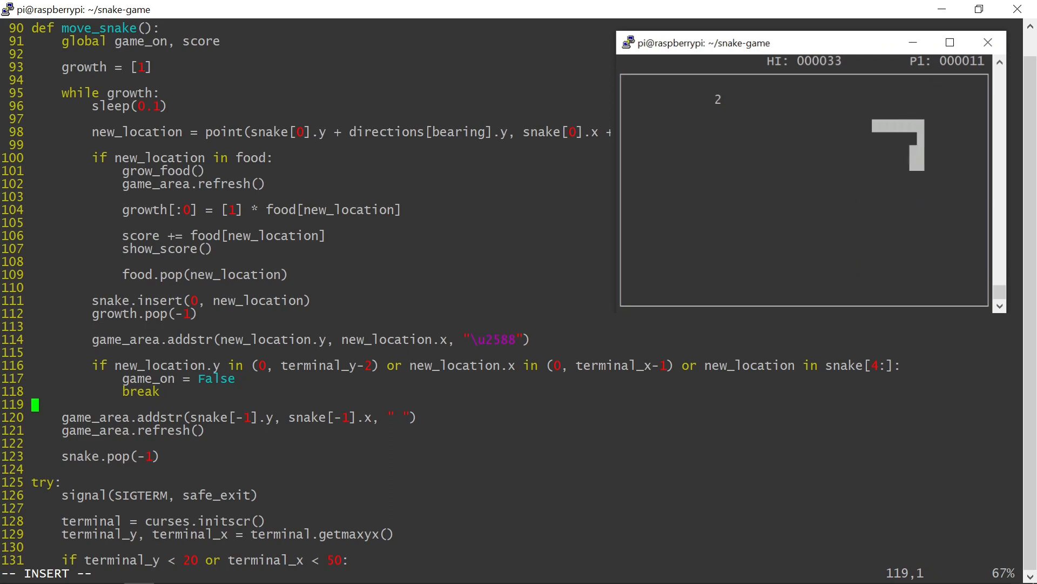
# Back in Vim, start a loop 'for __ in range(terminal_y' above start_game's grow_food() call
pyautogui.click(987, 42)
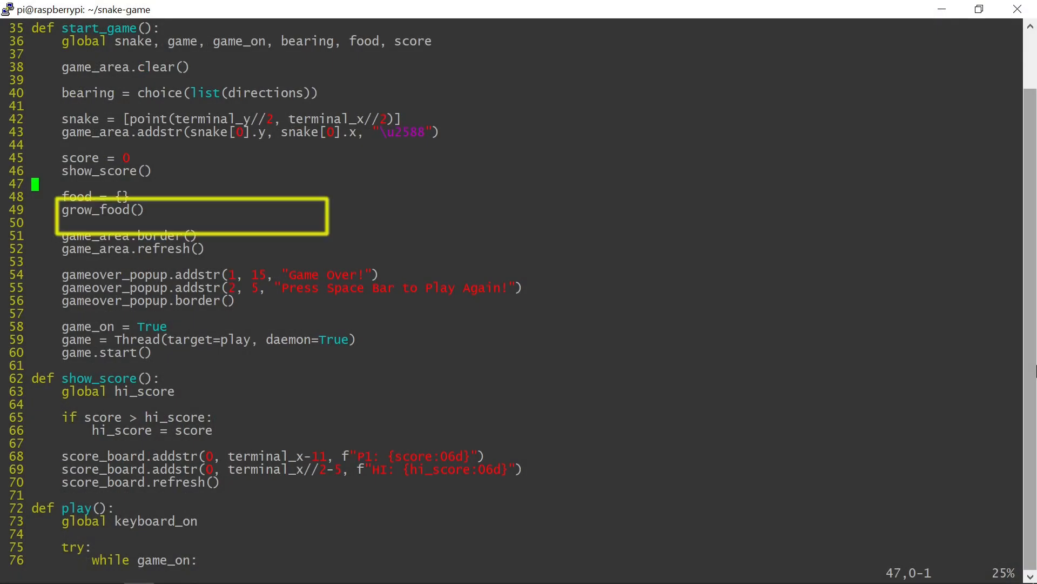
pyautogui.write('for __ in rang')
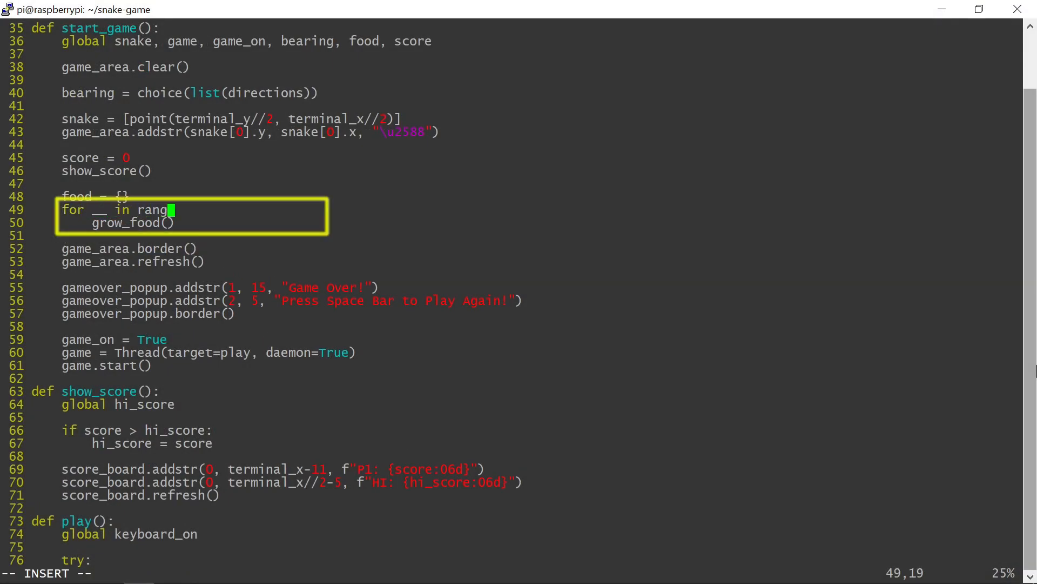
pyautogui.write('e(terminal_y')
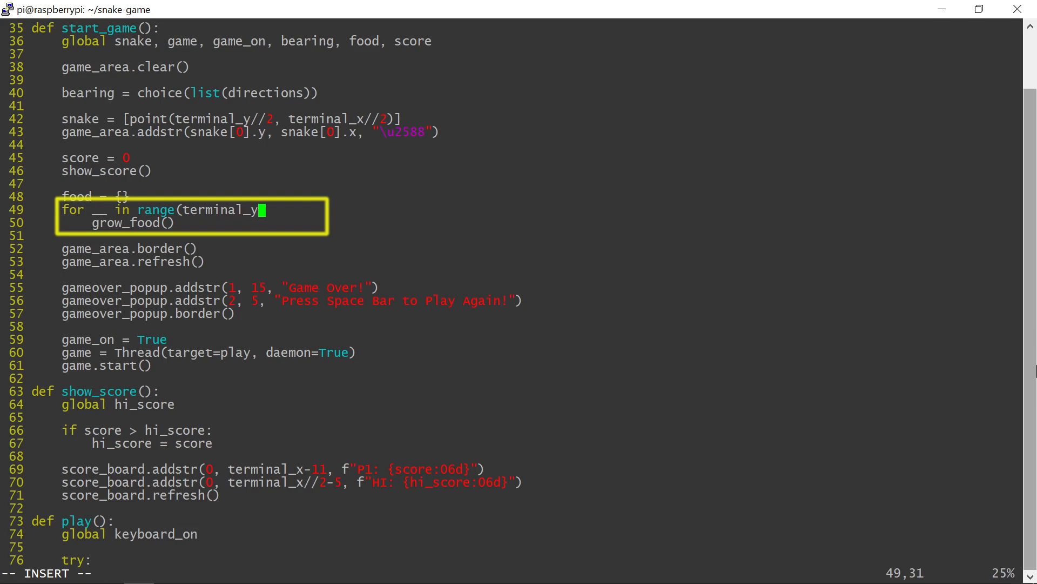